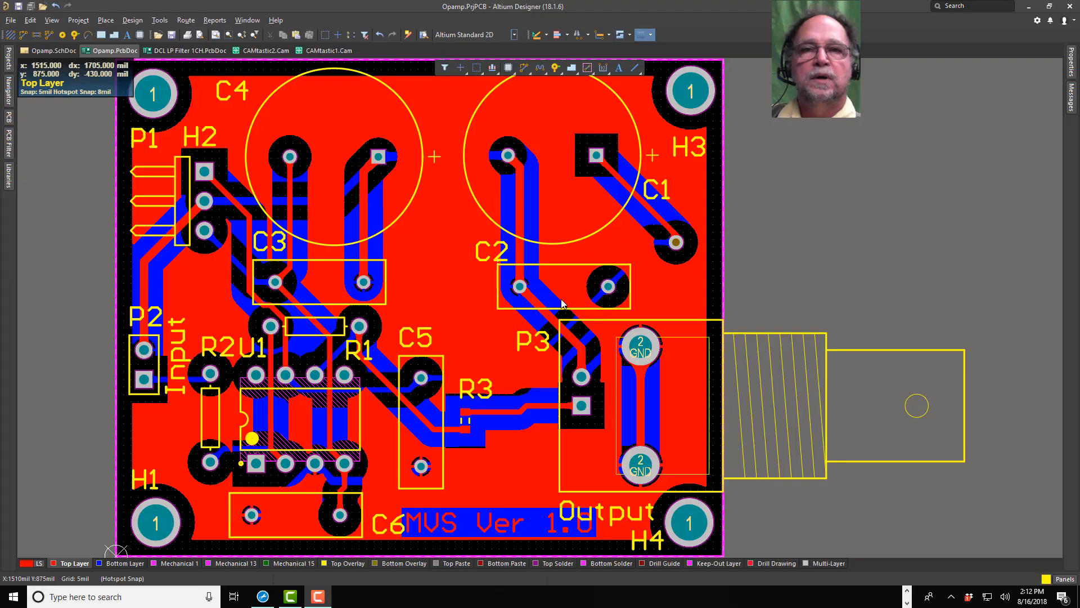
{"action": "mouse_move", "coordinate": [554, 298]}
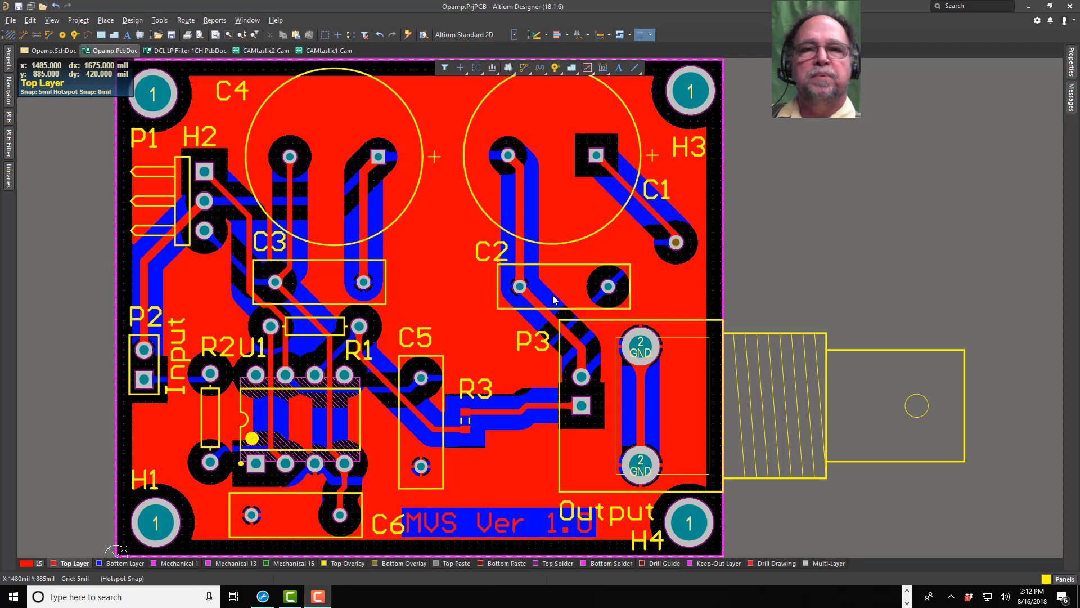
{"action": "mouse_move", "coordinate": [419, 182]}
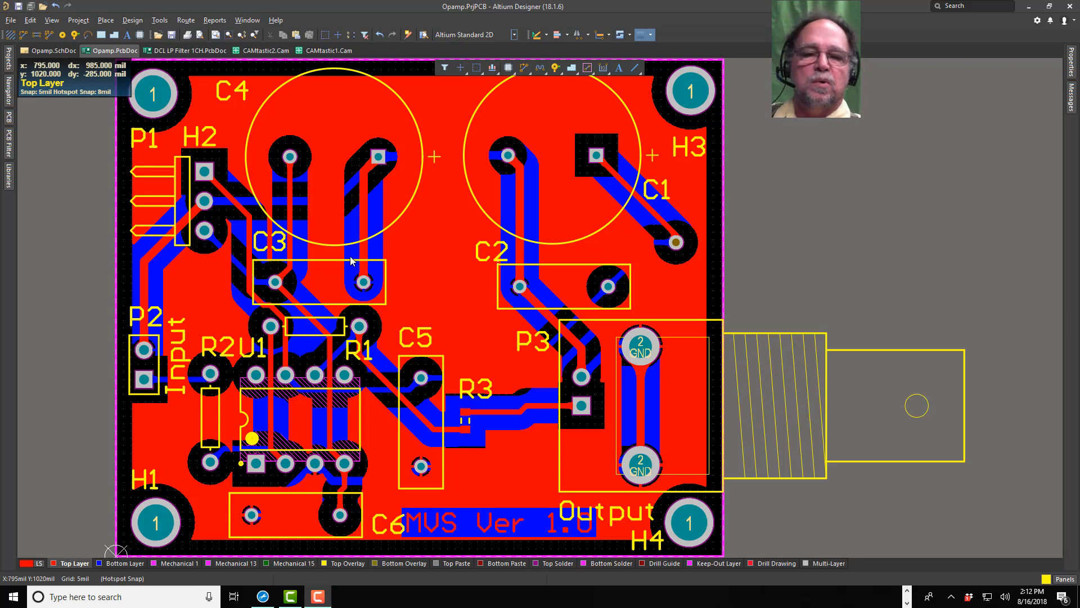
{"action": "mouse_move", "coordinate": [348, 254]}
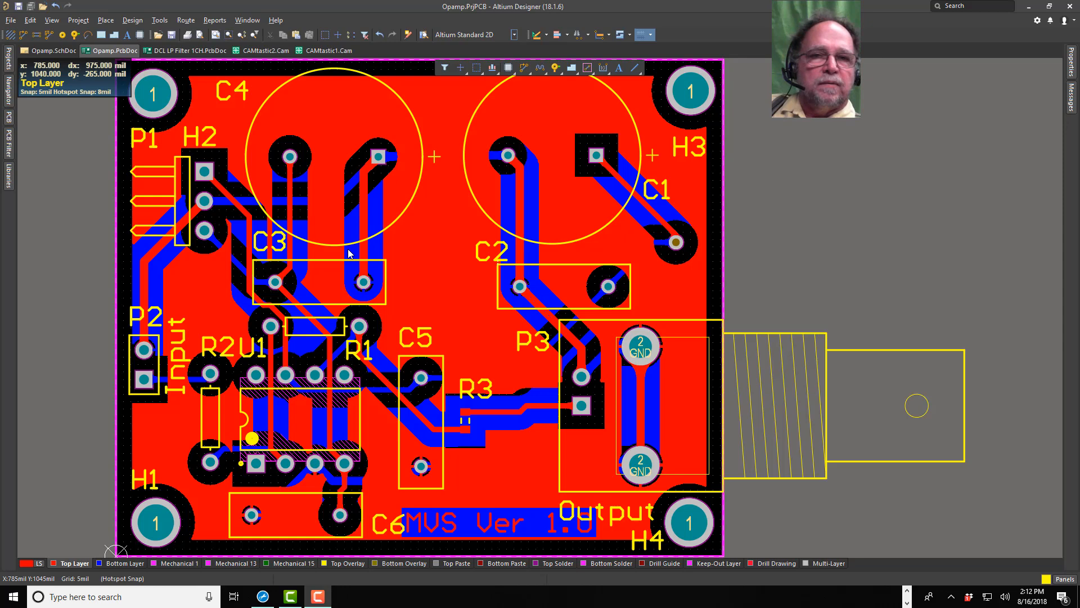
{"action": "mouse_move", "coordinate": [453, 281]}
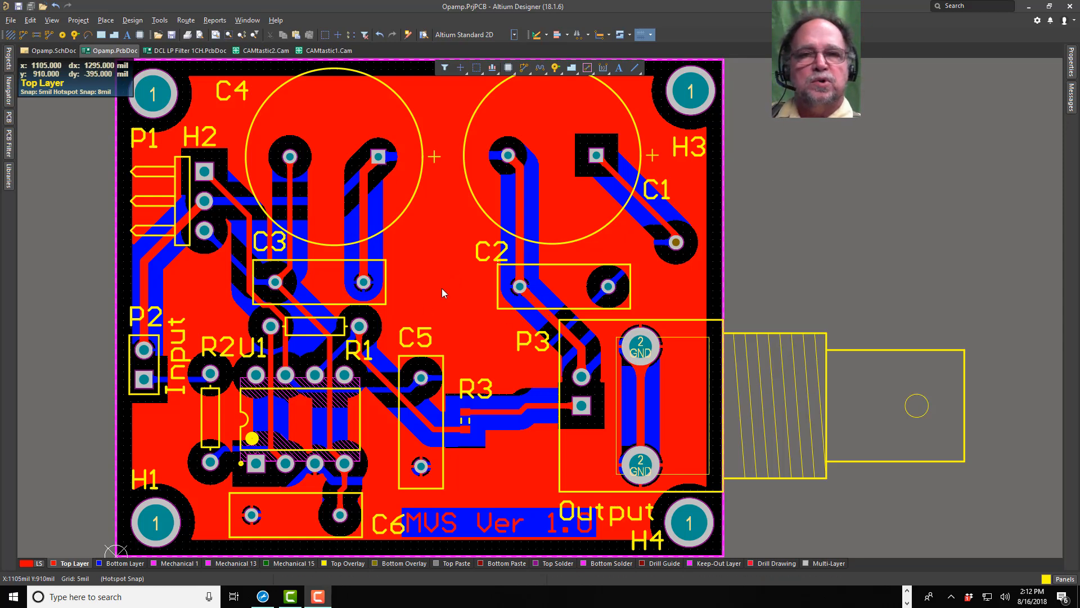
{"action": "mouse_move", "coordinate": [438, 293]}
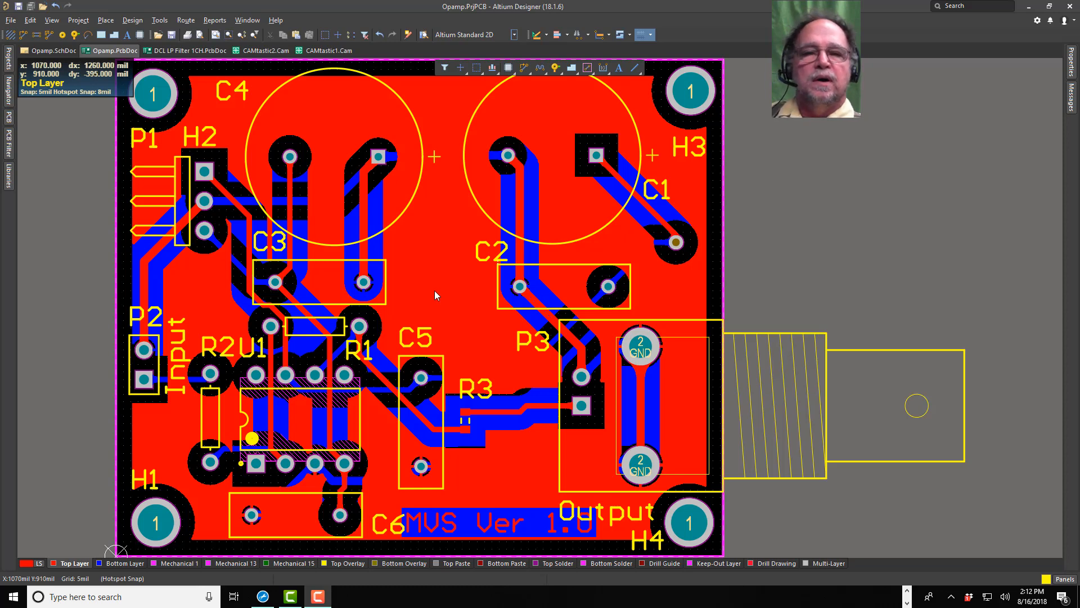
{"action": "mouse_move", "coordinate": [419, 284]}
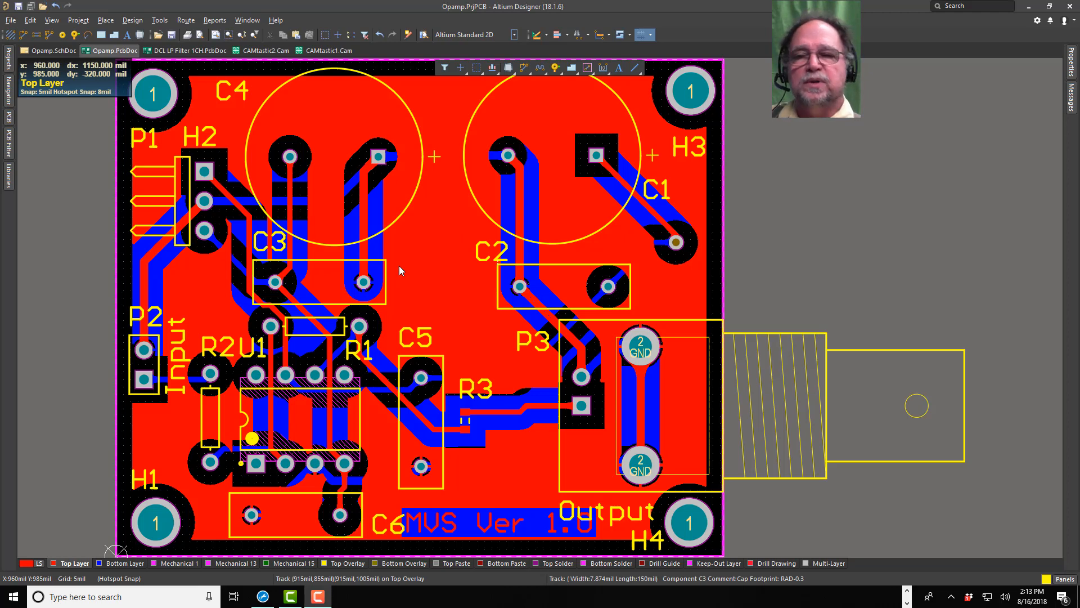
{"action": "mouse_move", "coordinate": [452, 309]}
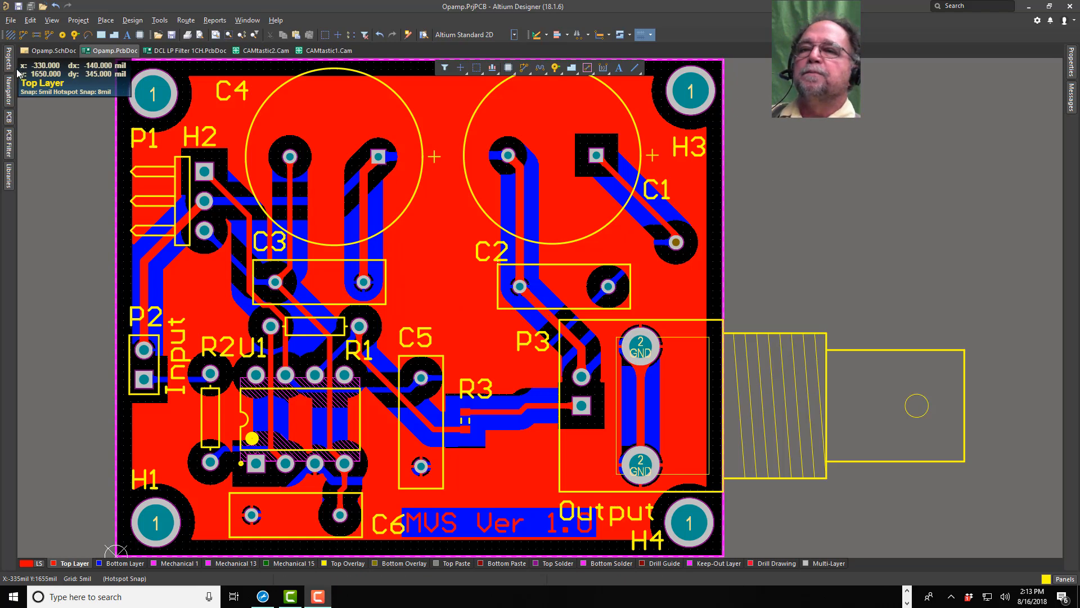
- Add a new blank PCB document to the Opamp project from the Projects panel
{"action": "left_click", "coordinate": [8, 56]}
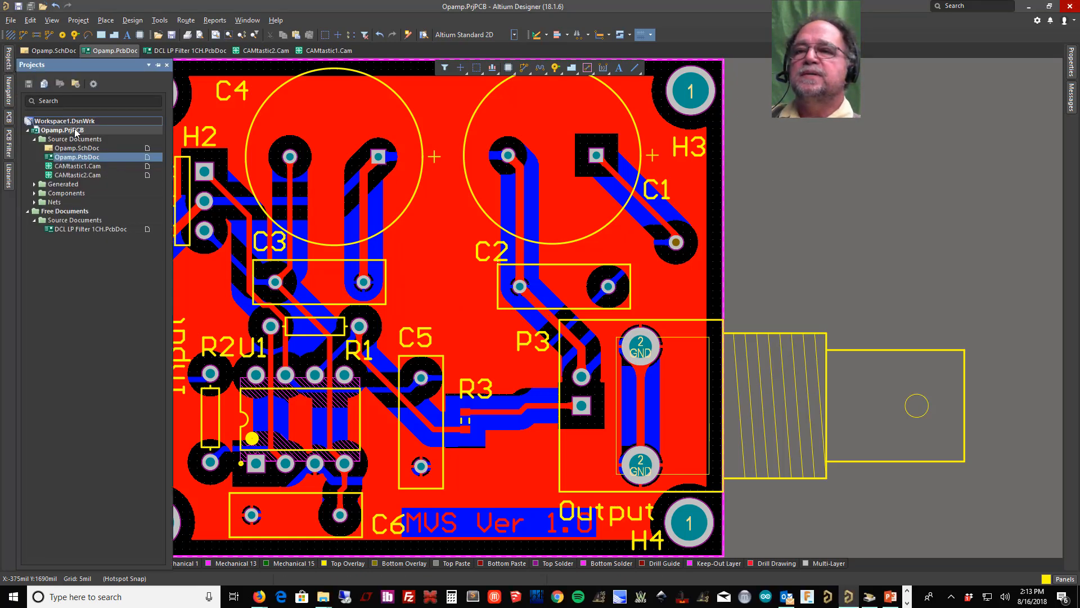
{"action": "right_click", "coordinate": [63, 131]}
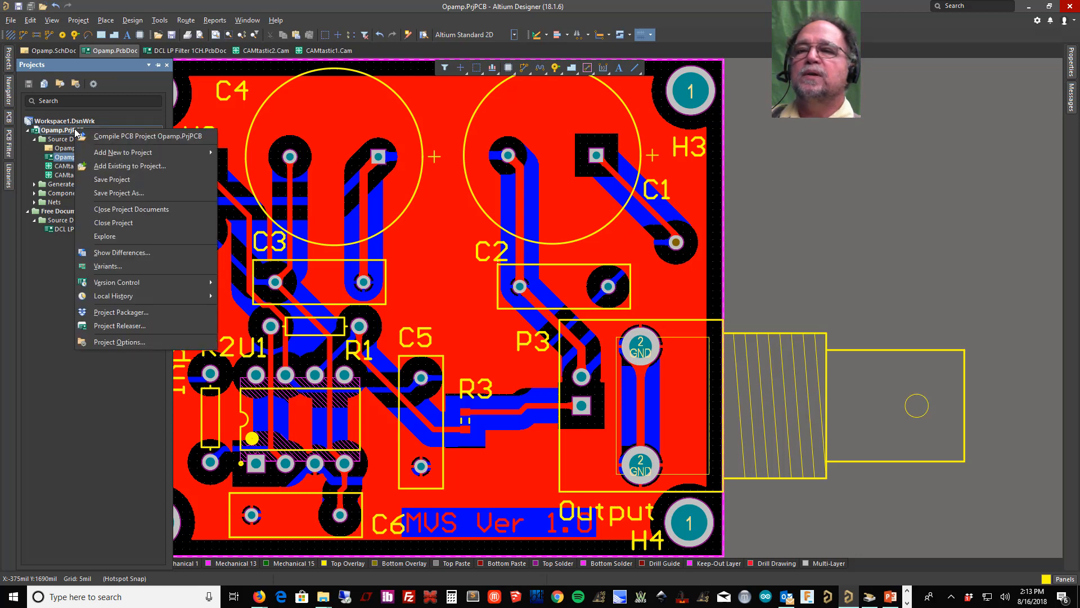
{"action": "mouse_move", "coordinate": [122, 152]}
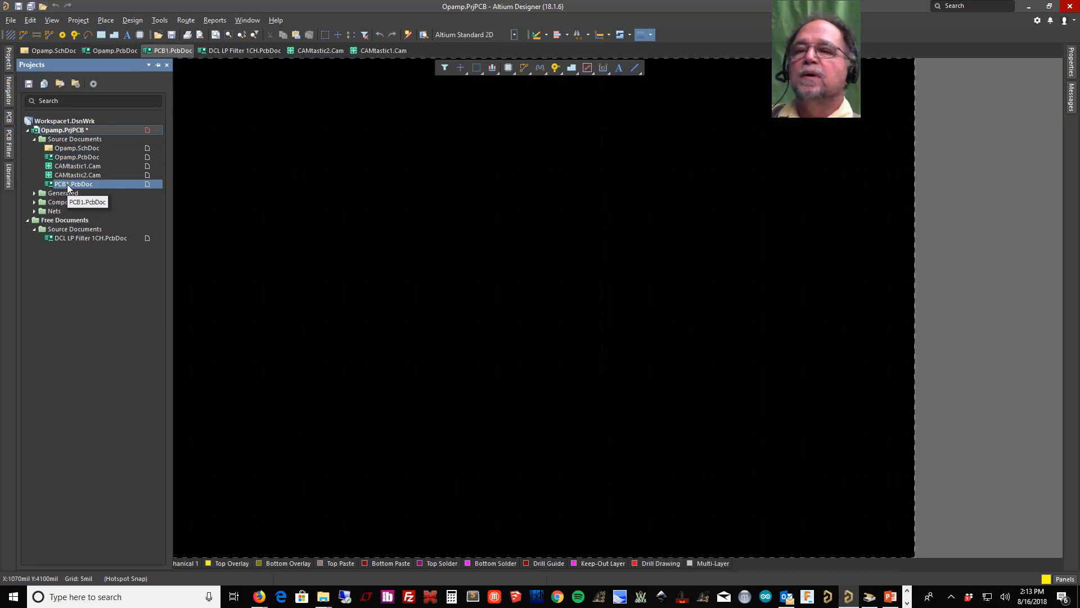
- Save the new PCB1 board as Projects pnl.PcbDoc
{"action": "right_click", "coordinate": [73, 183]}
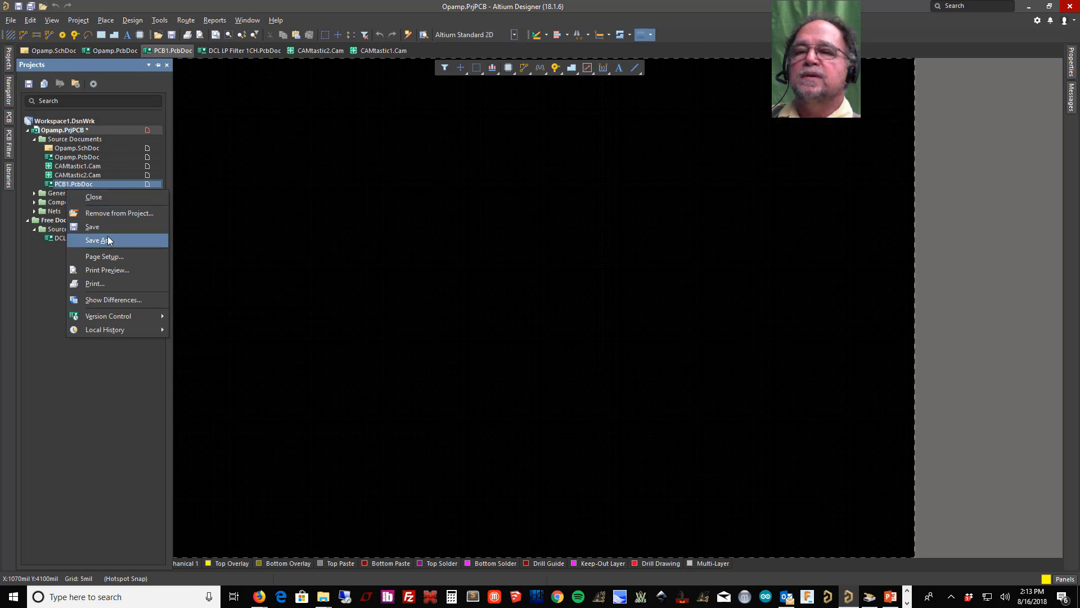
{"action": "left_click", "coordinate": [97, 240]}
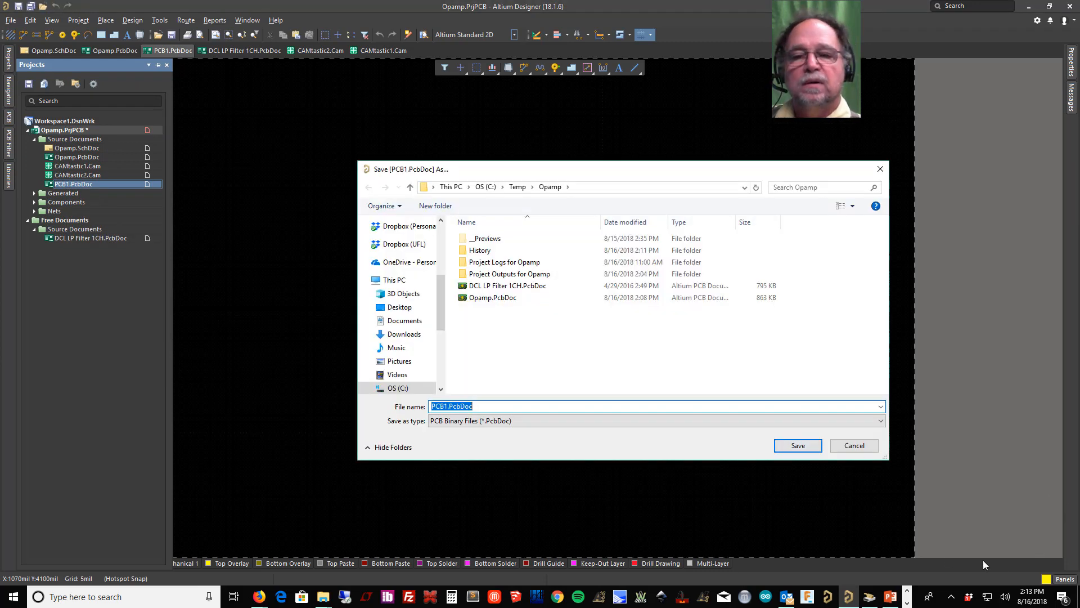
{"action": "left_click", "coordinate": [446, 406]}
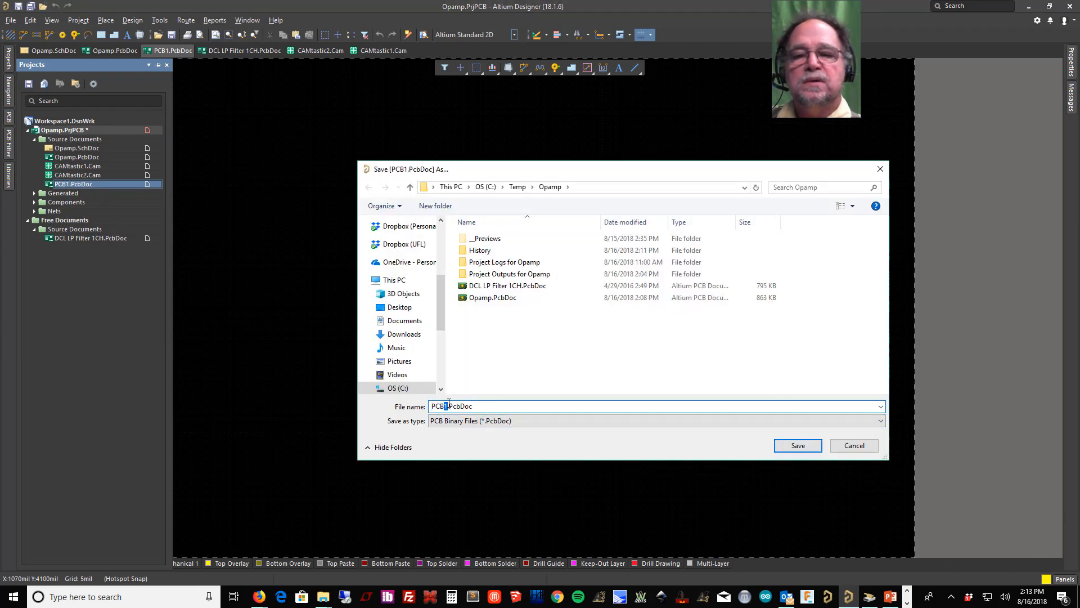
{"action": "double_click", "coordinate": [444, 406]}
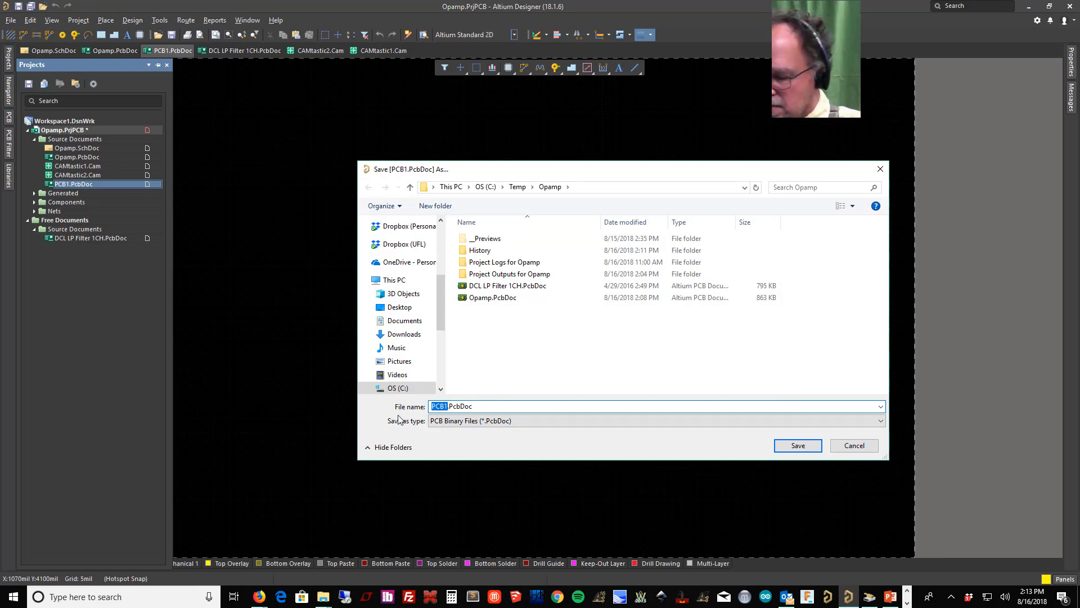
{"action": "type", "text": "Projects"}
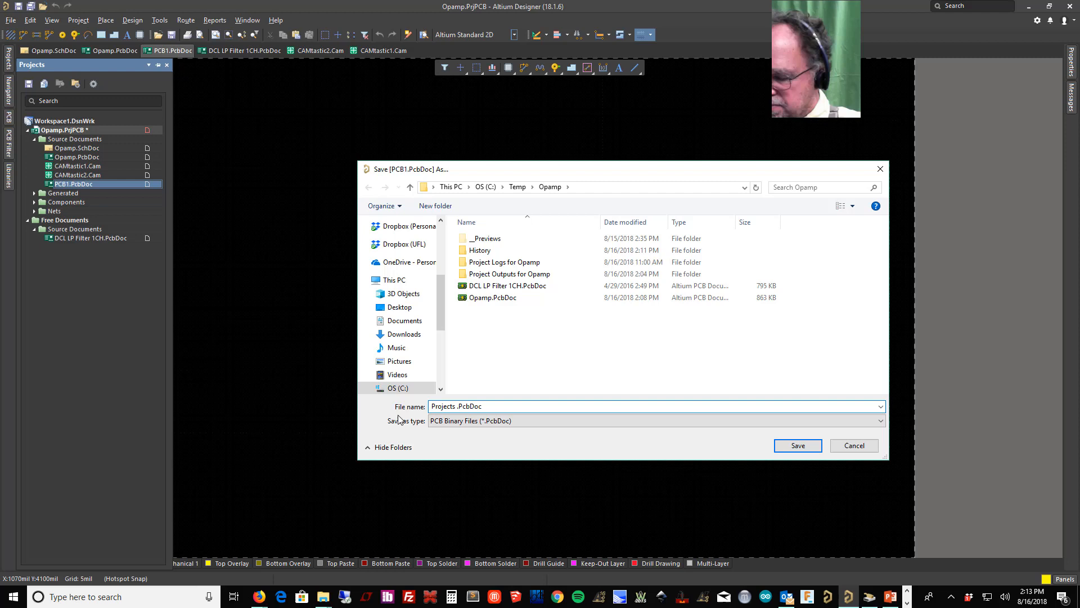
{"action": "left_click", "coordinate": [797, 445]}
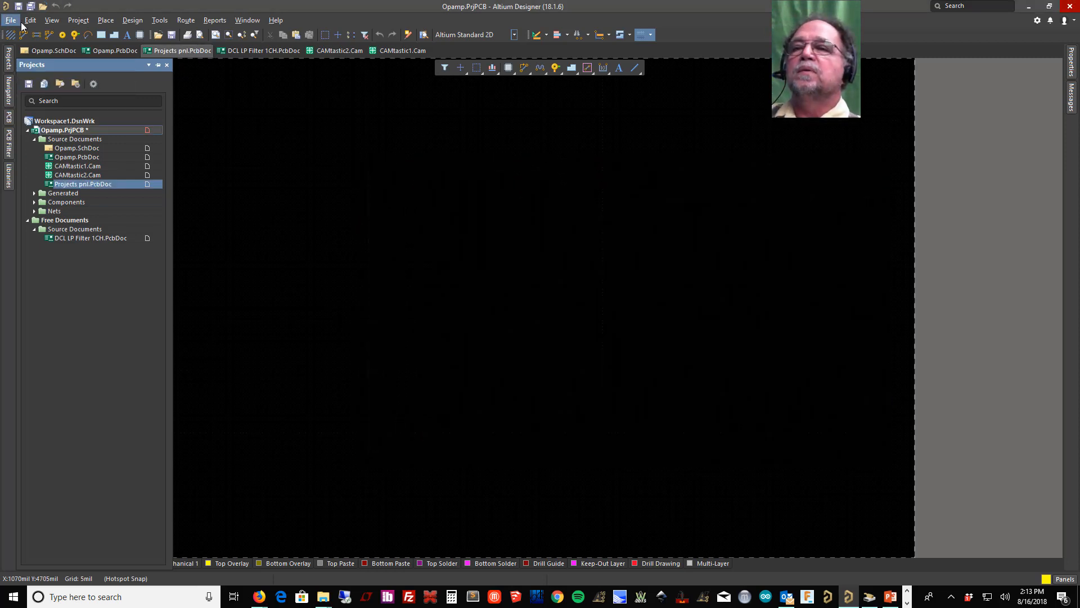
- Save the Opamp project so it includes the new panel board
{"action": "left_click", "coordinate": [11, 19]}
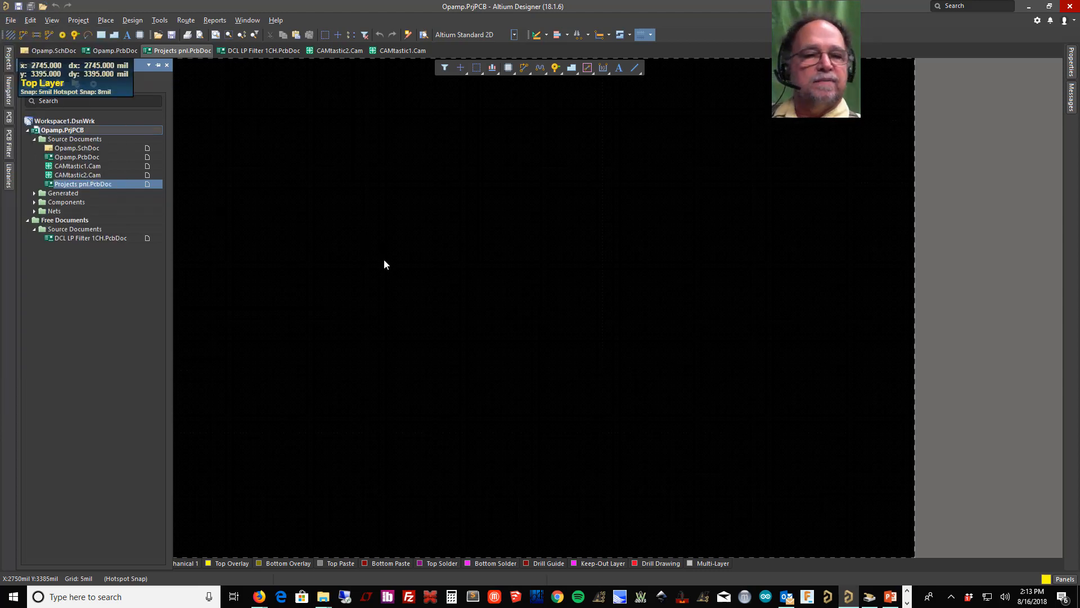
{"action": "mouse_move", "coordinate": [580, 326]}
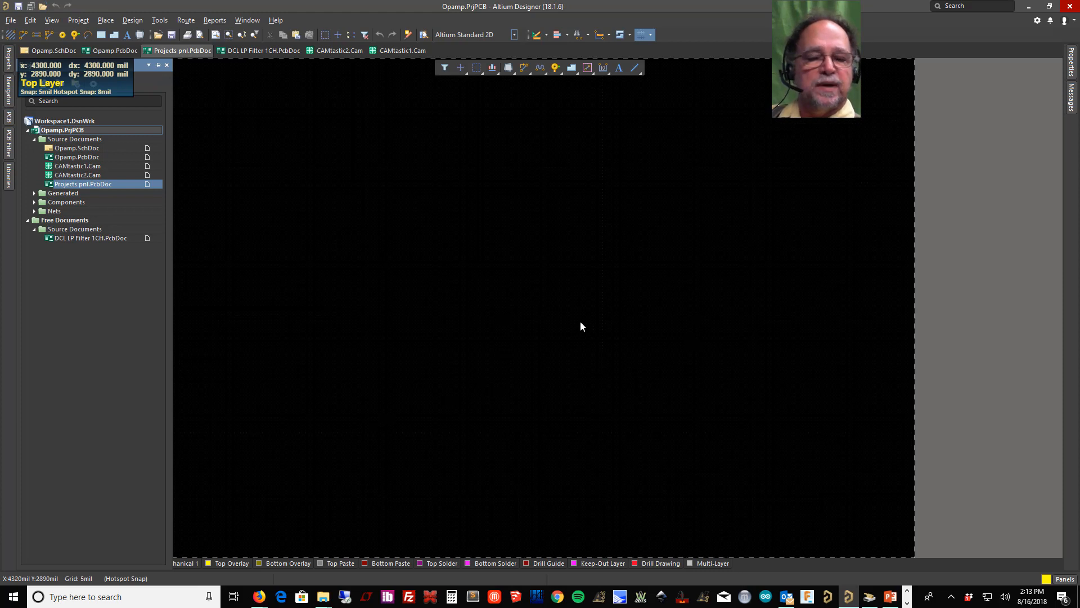
{"action": "mouse_move", "coordinate": [577, 323]}
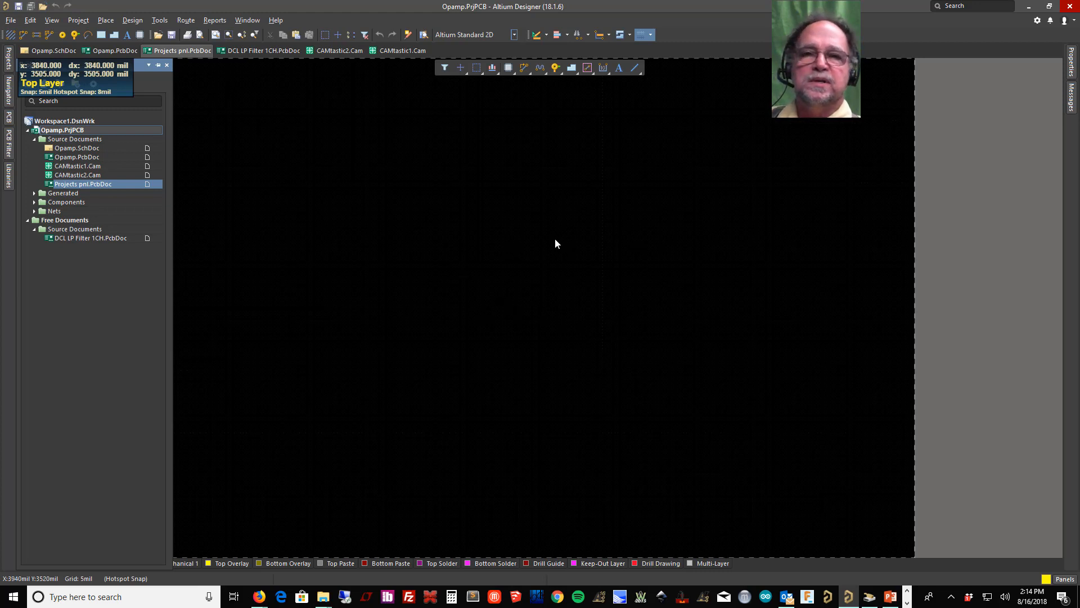
{"action": "mouse_move", "coordinate": [596, 259]}
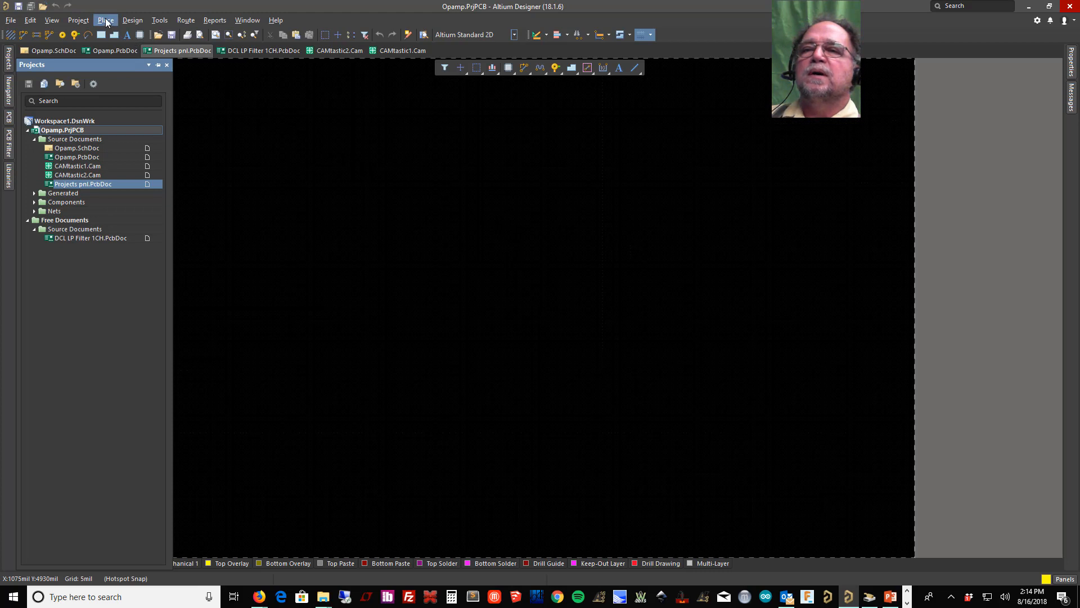
- Place an embedded board array on the panel sourced from Opamp.PcbDoc
{"action": "left_click", "coordinate": [104, 19]}
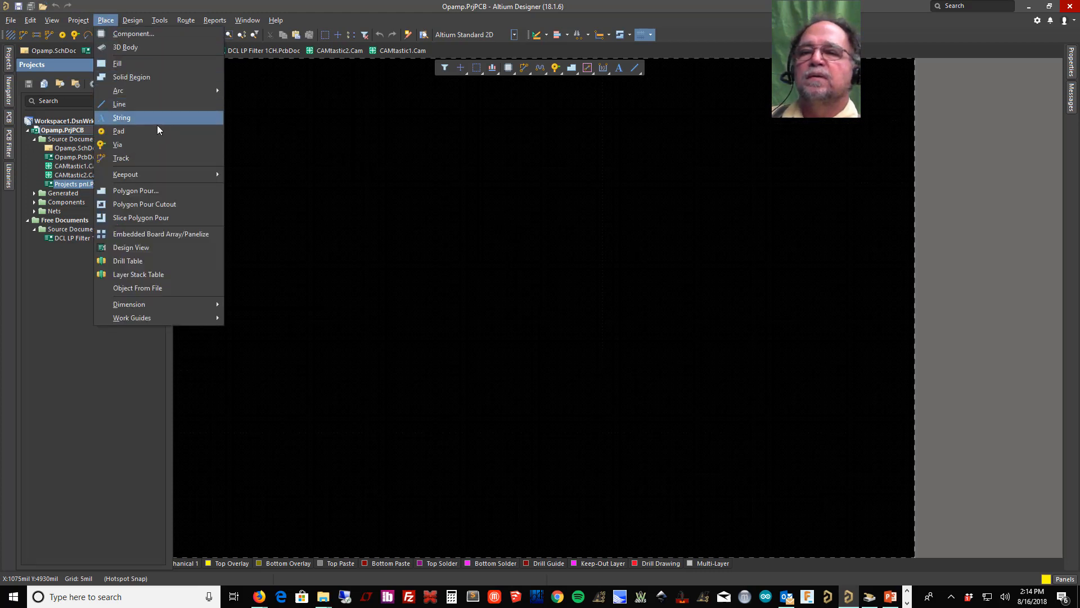
{"action": "mouse_move", "coordinate": [165, 234]}
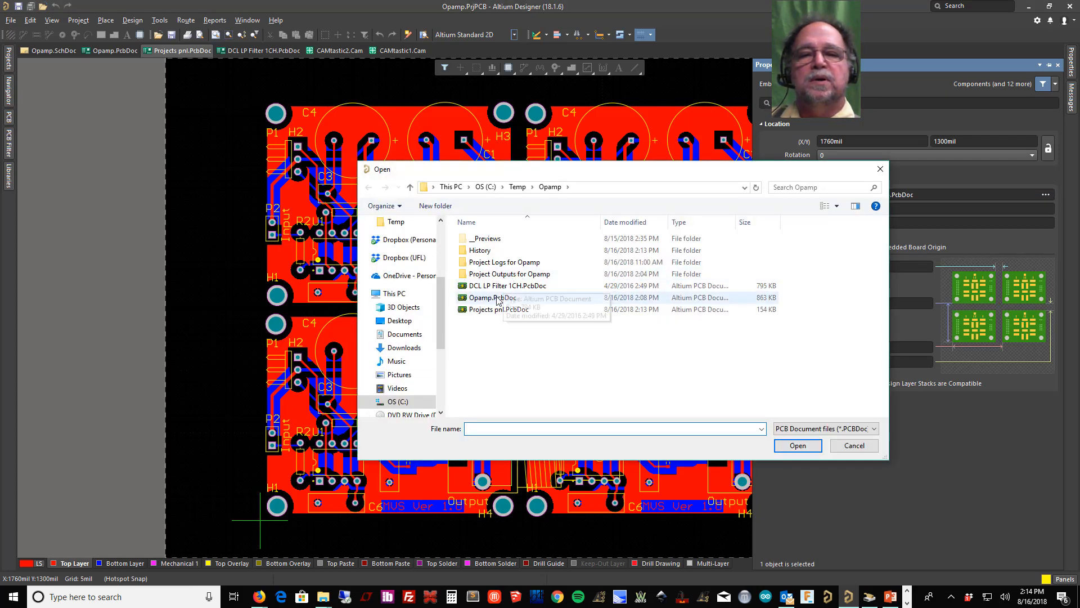
{"action": "left_click", "coordinate": [492, 297]}
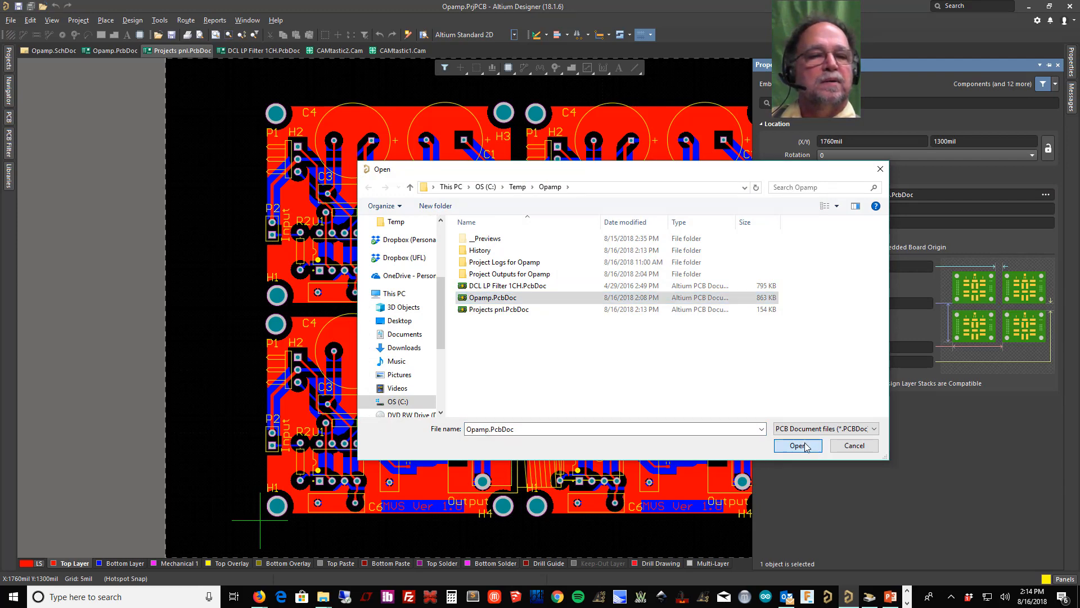
{"action": "left_click", "coordinate": [796, 445]}
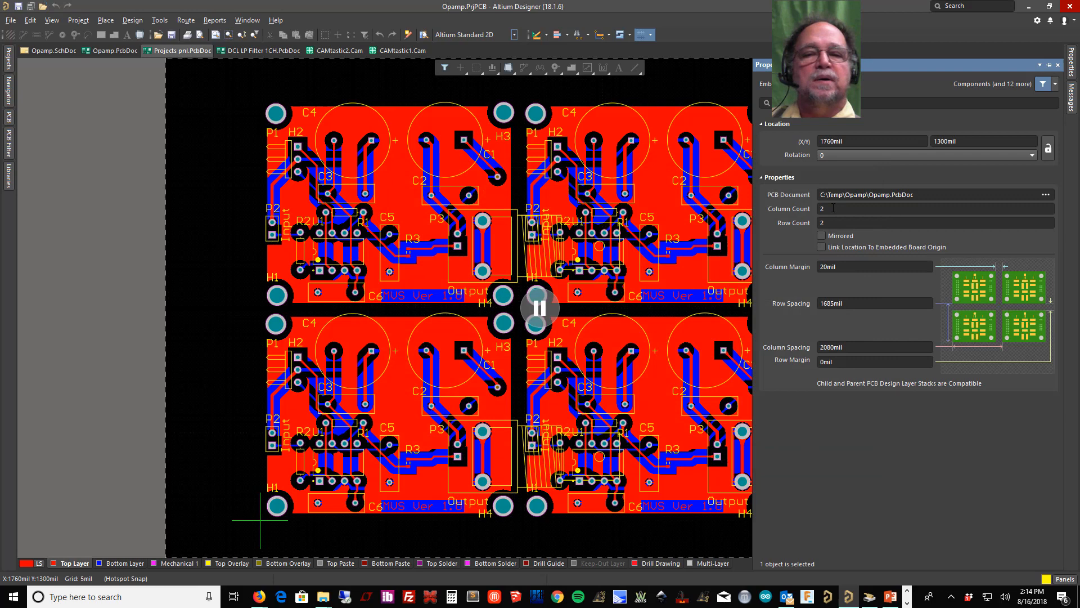
- Set the Opamp array to column margin 0mil, spacing 2060mil, row margin 20mil, row spacing 1705mil
{"action": "left_click", "coordinate": [935, 208]}
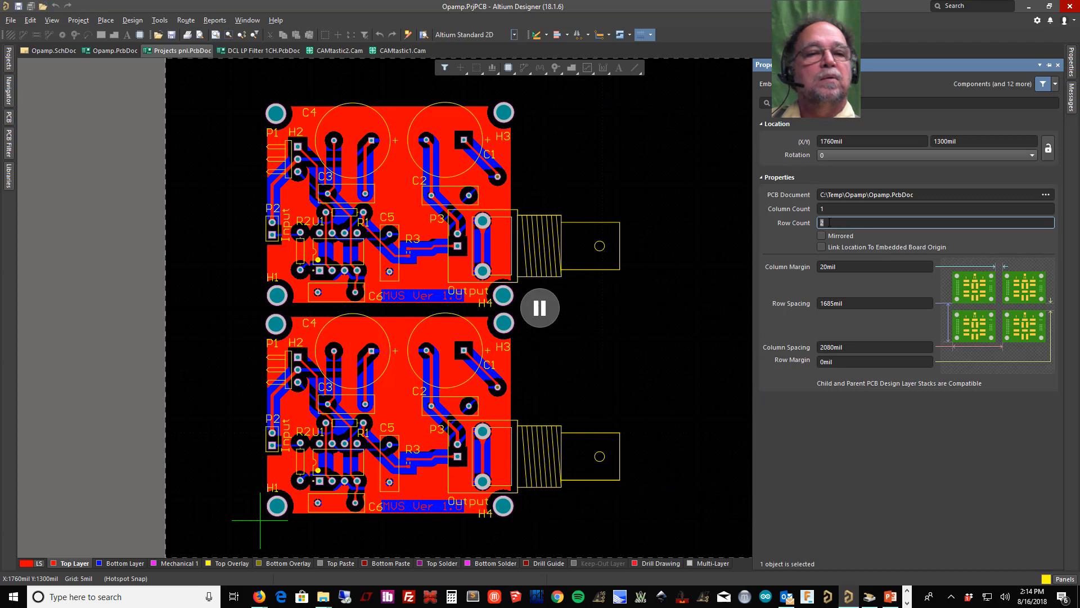
{"action": "type", "text": "1"}
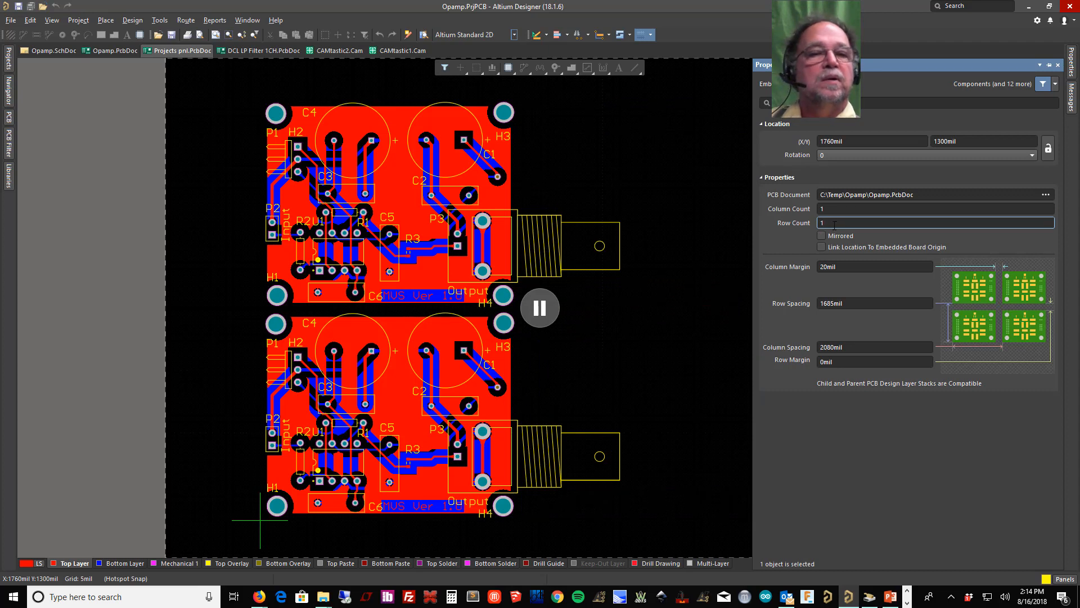
{"action": "mouse_move", "coordinate": [820, 282]}
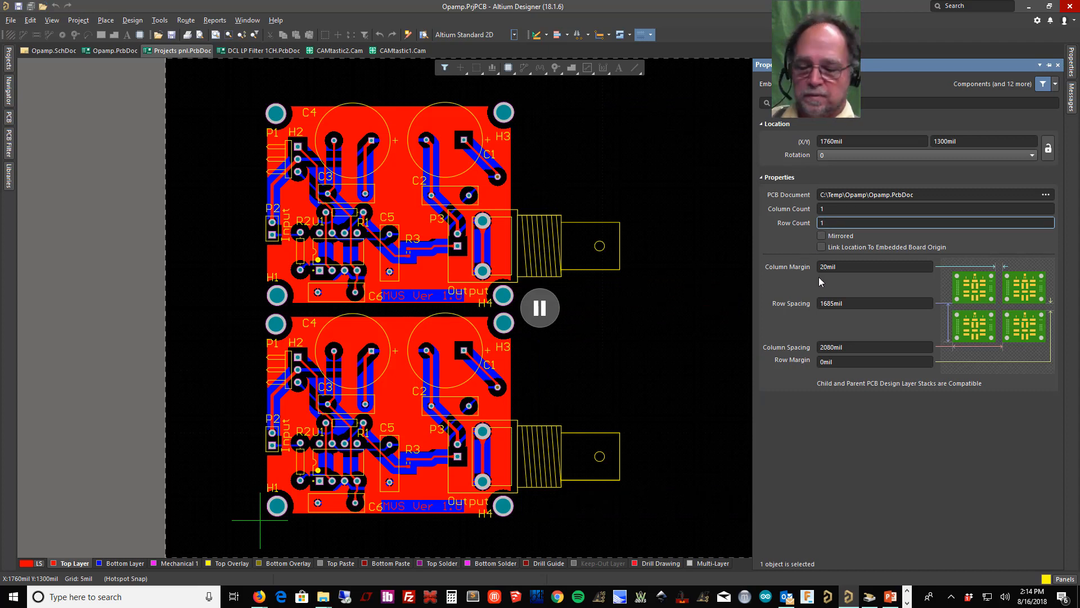
{"action": "mouse_move", "coordinate": [851, 291]}
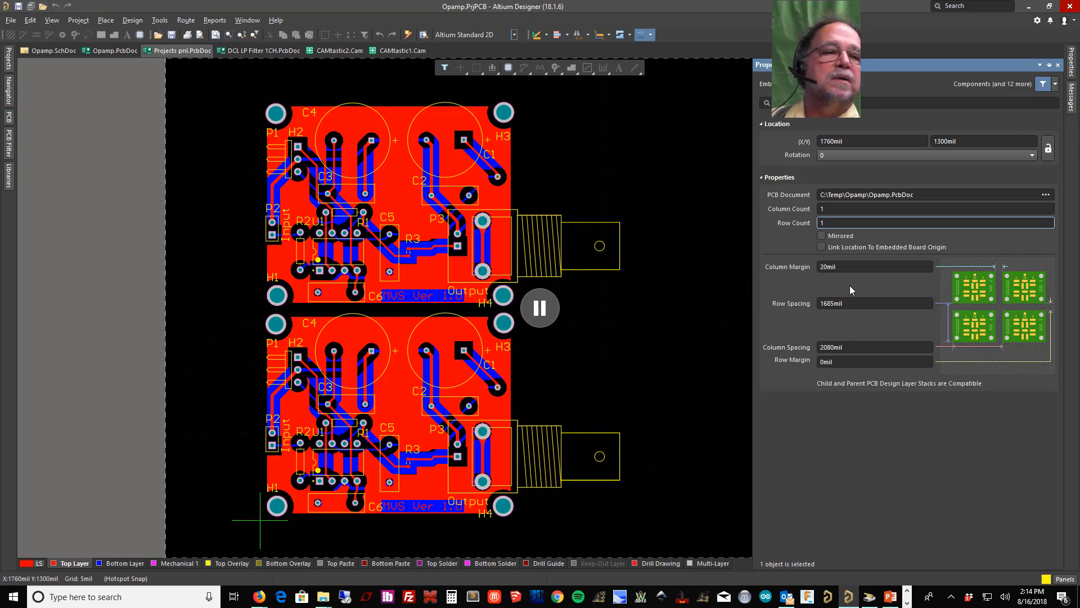
{"action": "mouse_move", "coordinate": [768, 272]}
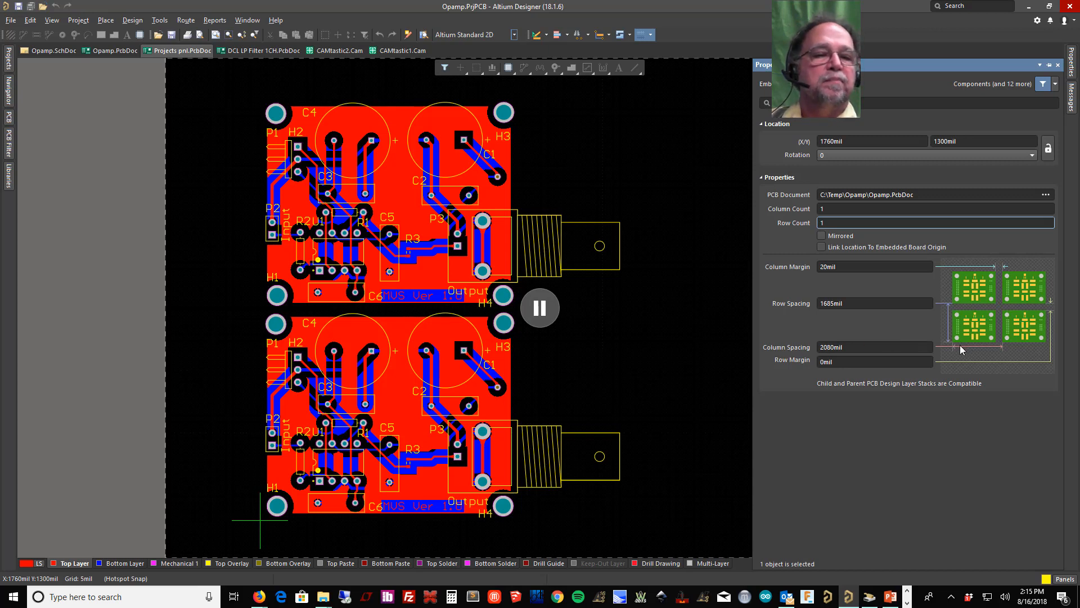
{"action": "left_click", "coordinate": [935, 222]}
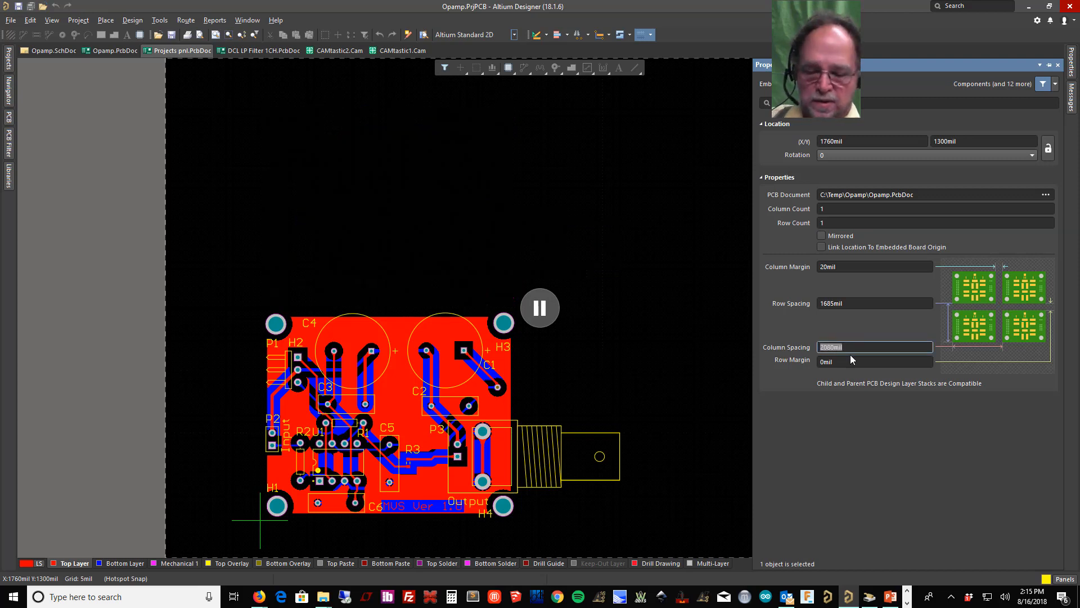
{"action": "left_click", "coordinate": [873, 361]}
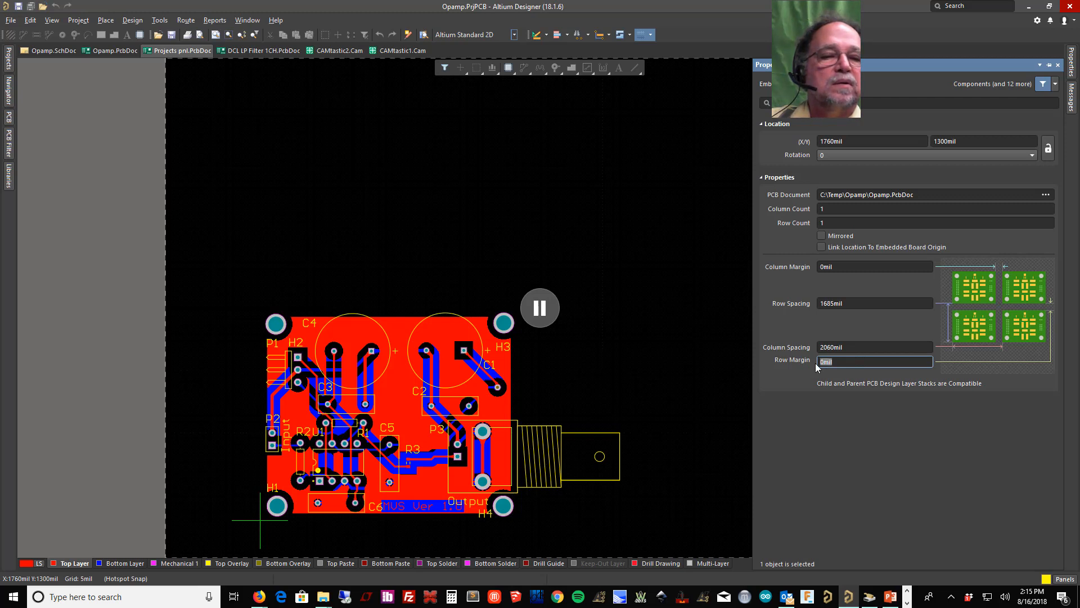
{"action": "type", "text": "20"}
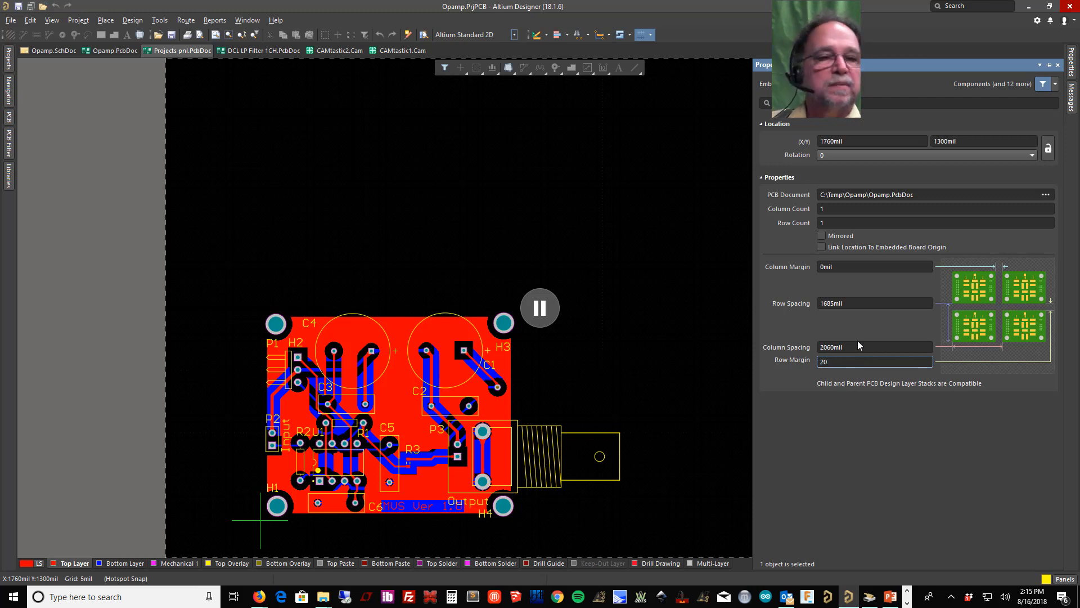
{"action": "left_click", "coordinate": [874, 347]}
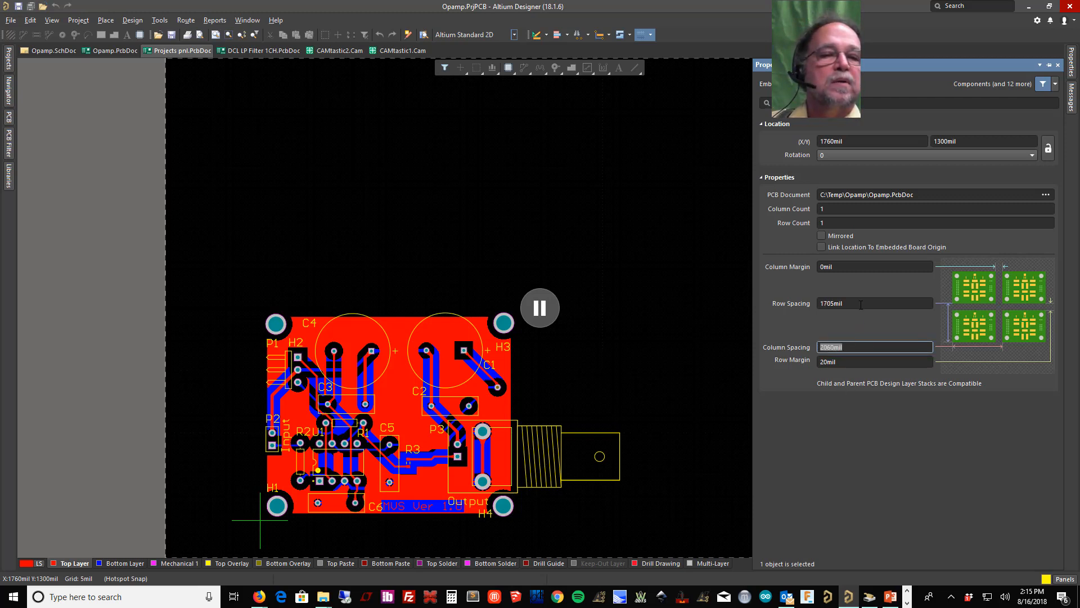
{"action": "left_click", "coordinate": [875, 303]}
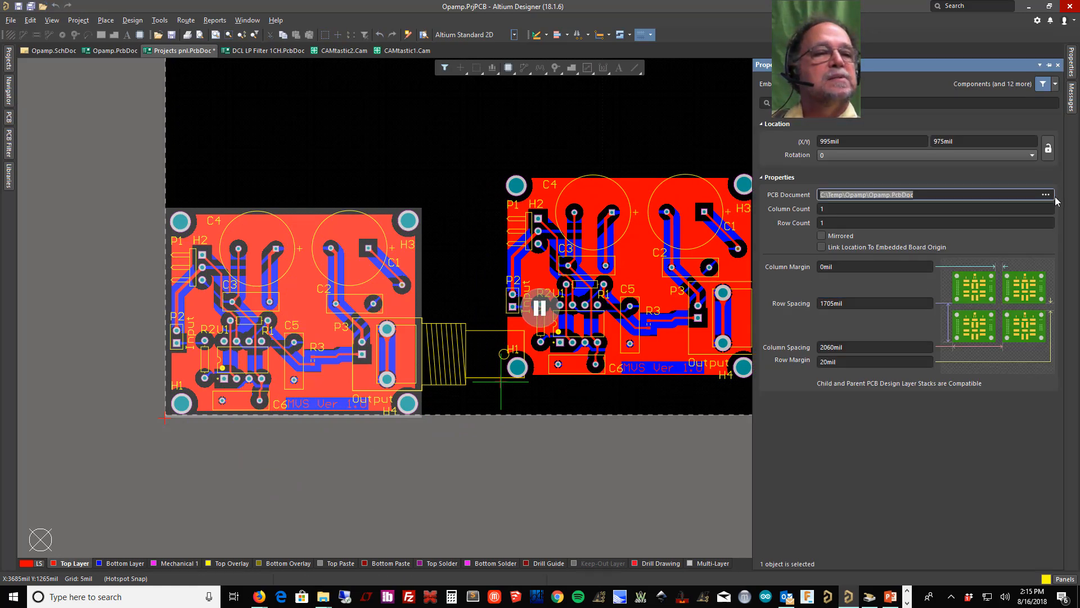
- Place a second board array and browse for its source PCB document
{"action": "left_click", "coordinate": [1044, 195]}
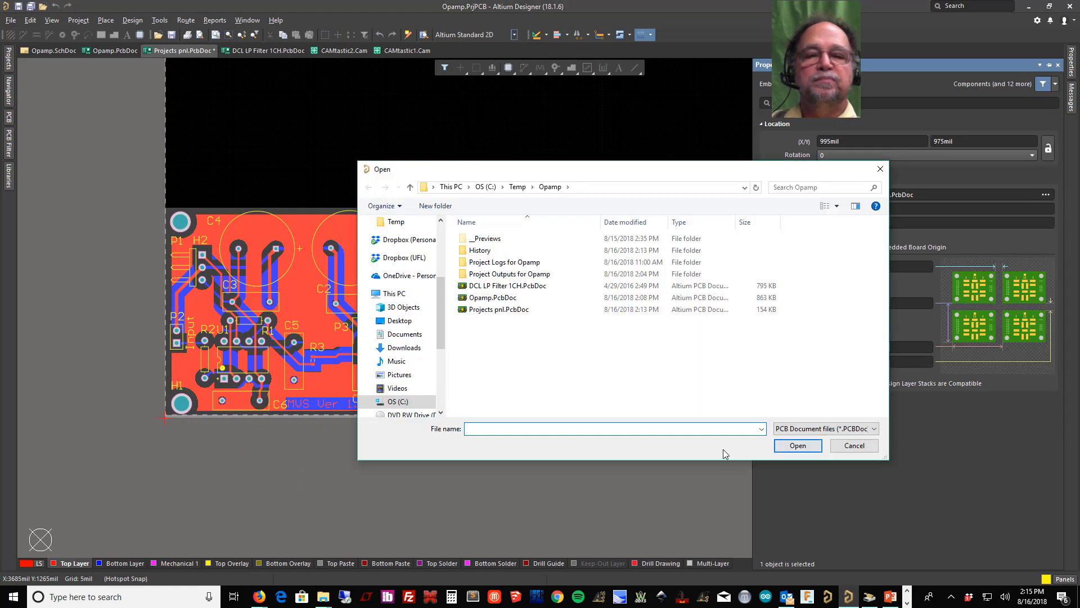
- Load DCL LP Filter 1CH.PcbDoc into the second array as a 2-column, 3-row grid
{"action": "left_click", "coordinate": [507, 285]}
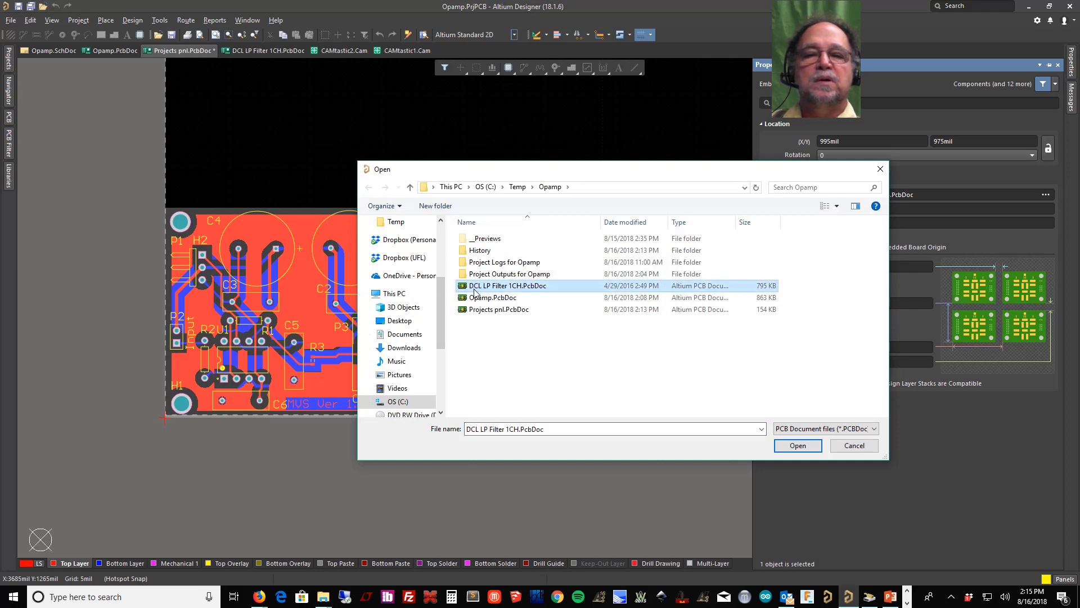
{"action": "left_click", "coordinate": [796, 445]}
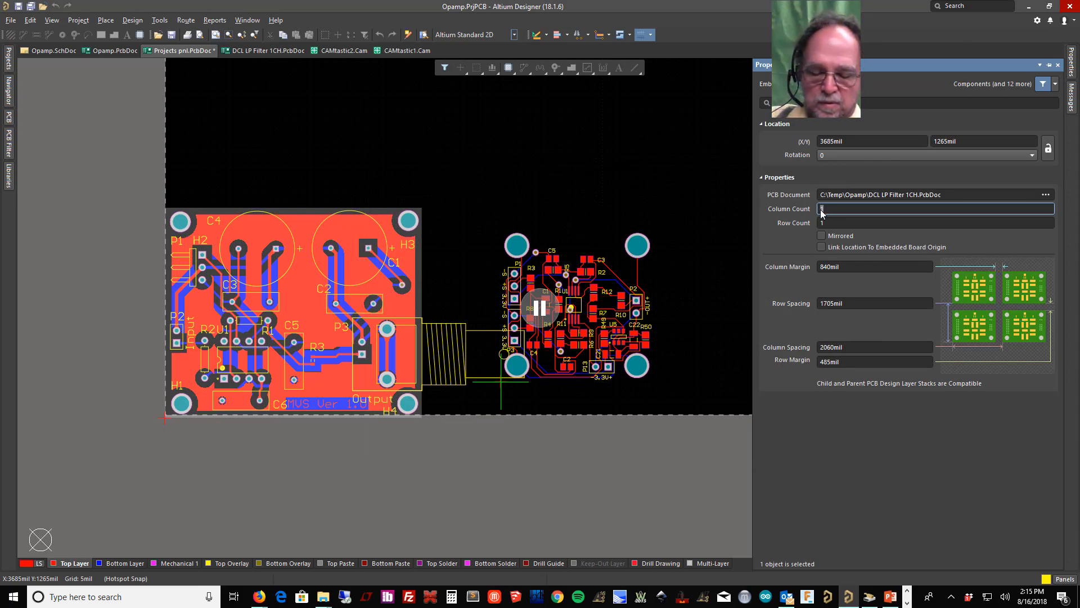
{"action": "type", "text": "2"}
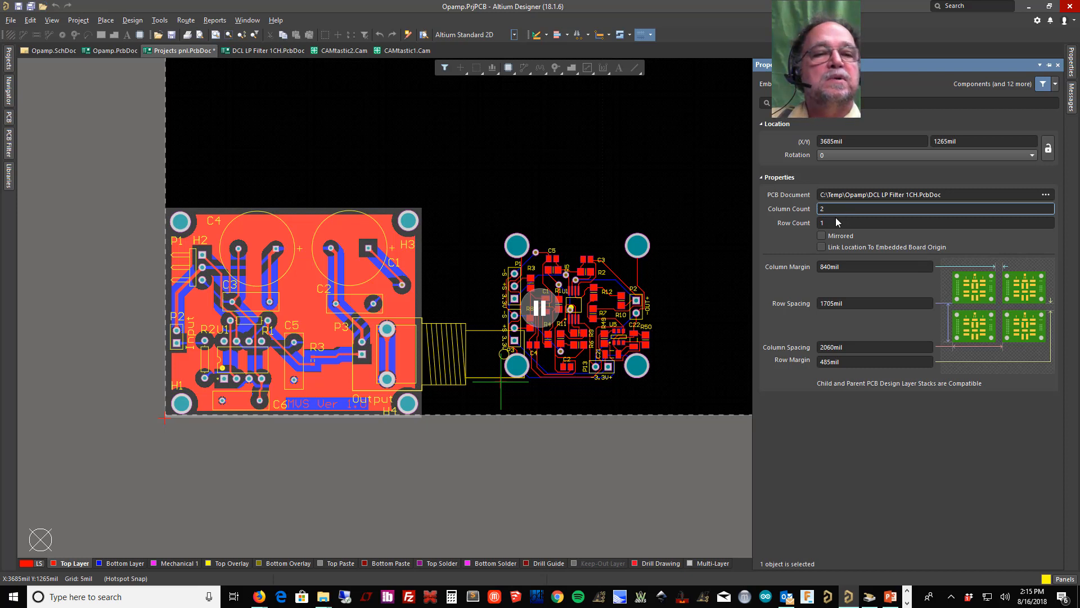
{"action": "left_click", "coordinate": [935, 222]}
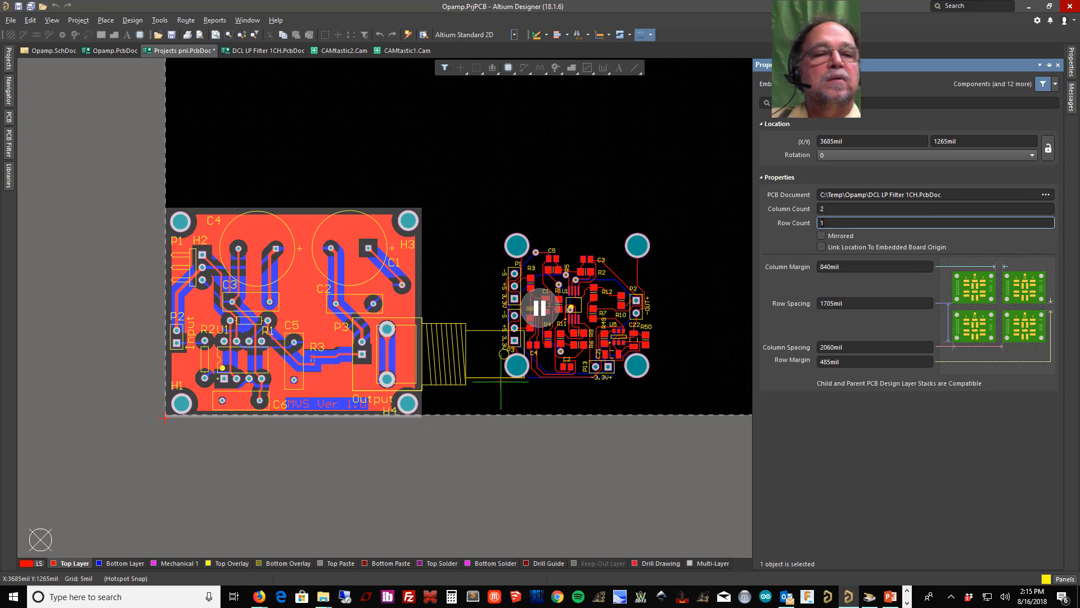
{"action": "type", "text": "3"}
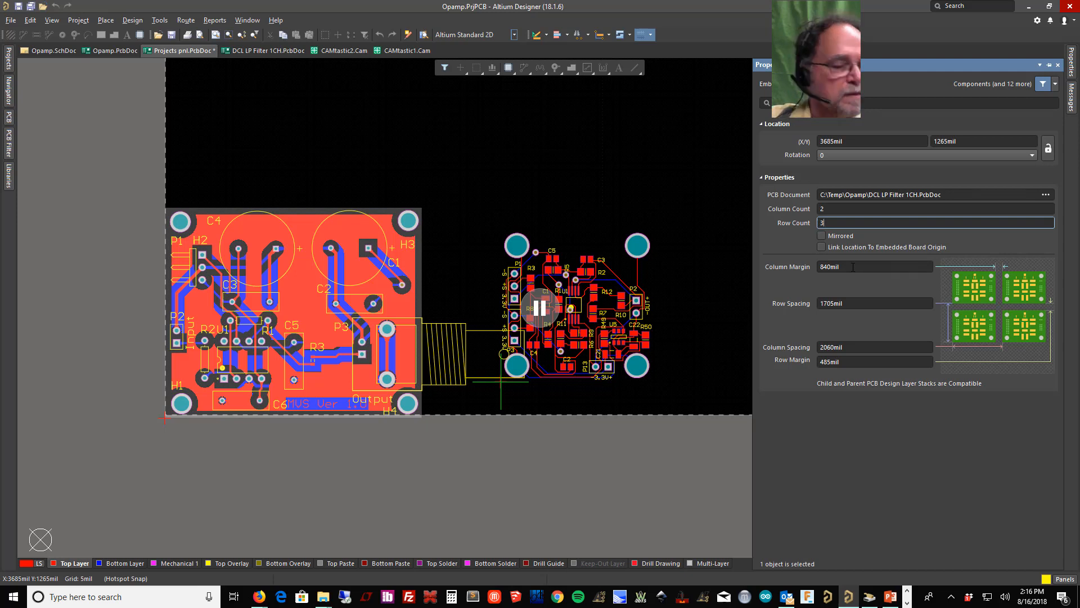
{"action": "mouse_move", "coordinate": [851, 344]}
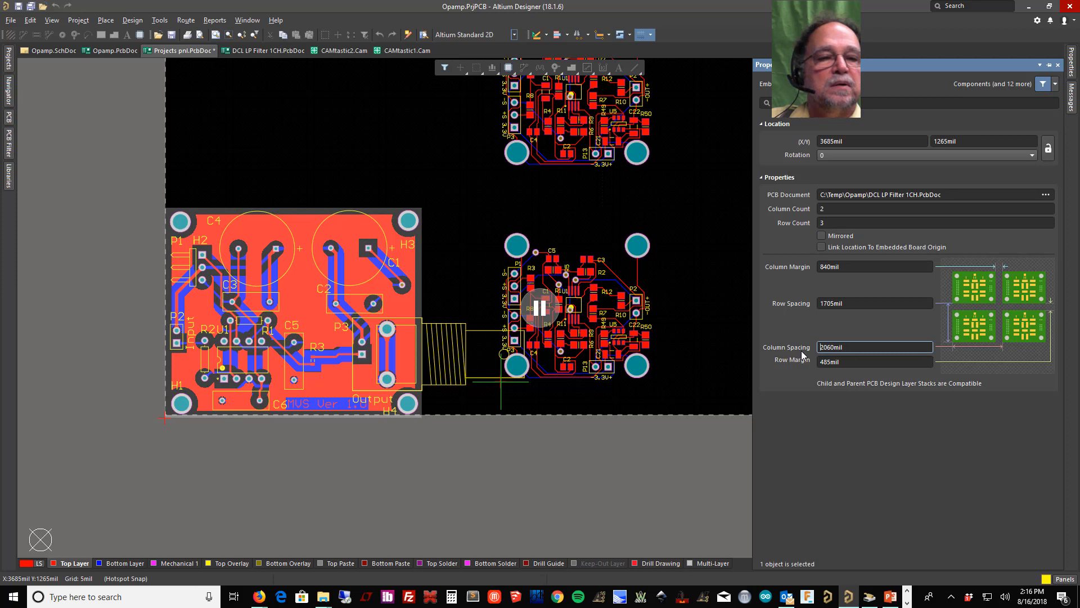
- Tighten the DCL array spacing with 1220mil column spacing and 20mil row margin
{"action": "type", "text": "1220"}
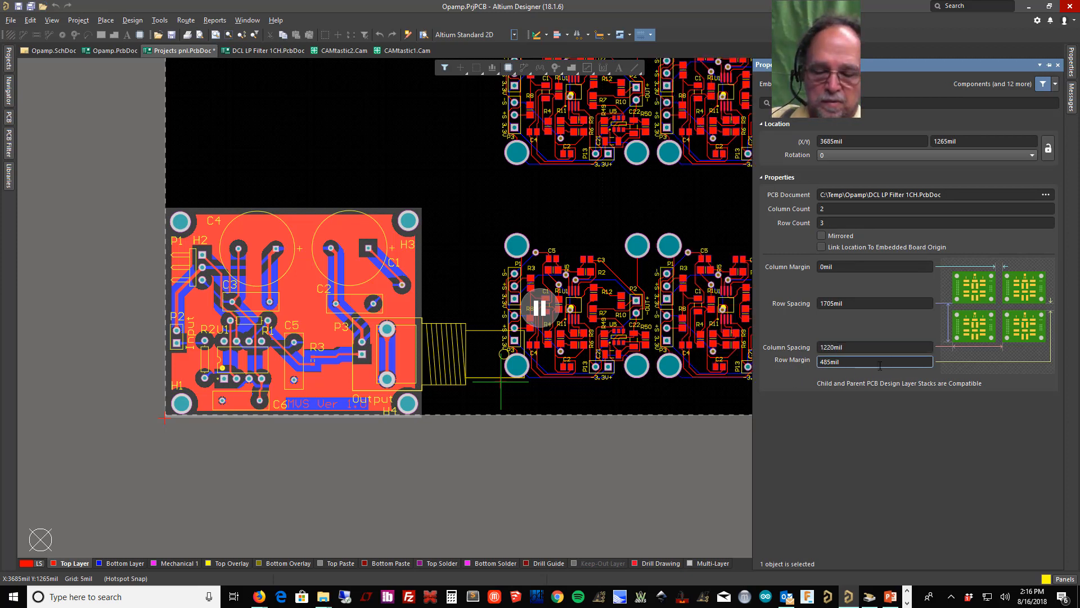
{"action": "triple_click", "coordinate": [873, 361]}
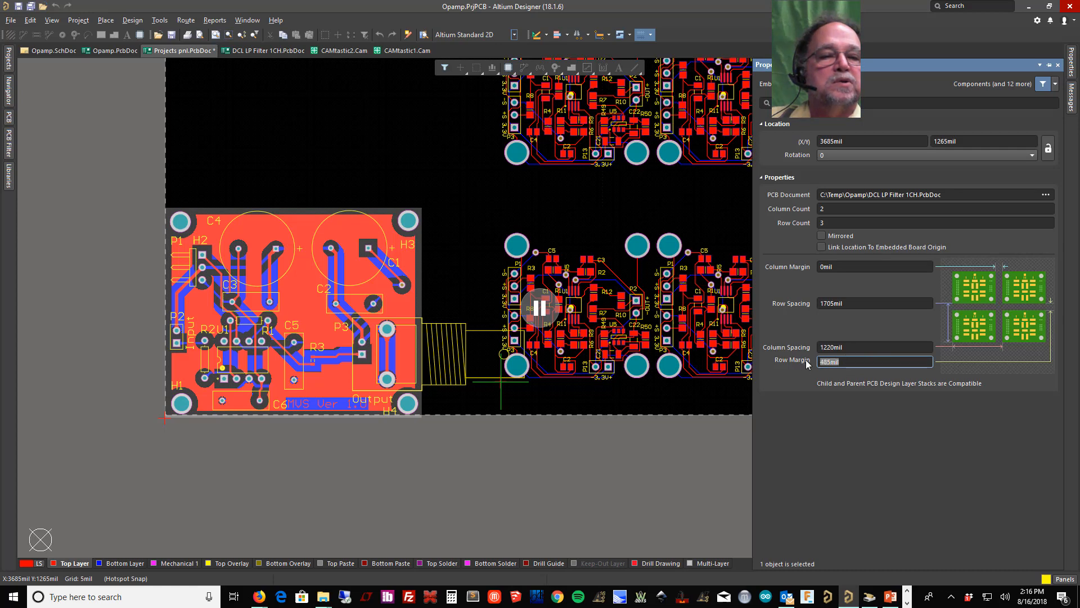
{"action": "type", "text": "20"}
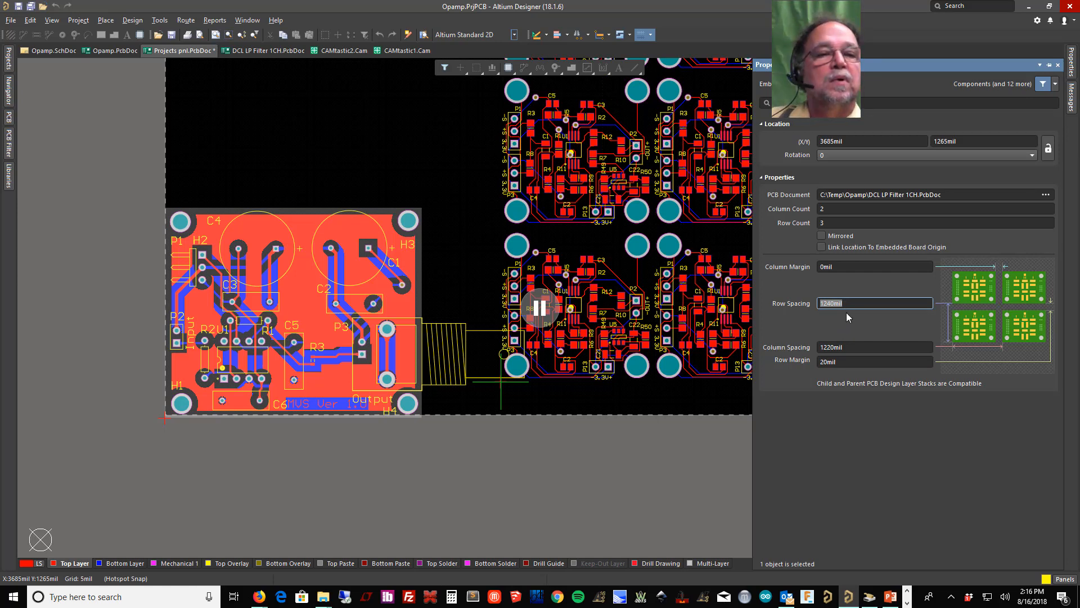
{"action": "type", "text": "1"}
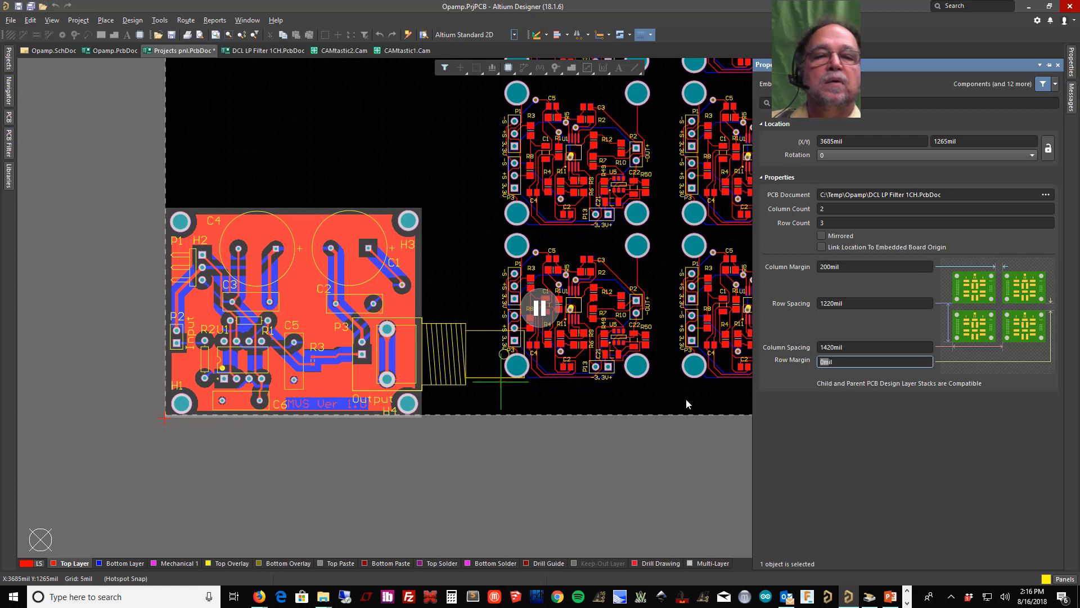
{"action": "mouse_move", "coordinate": [582, 393]}
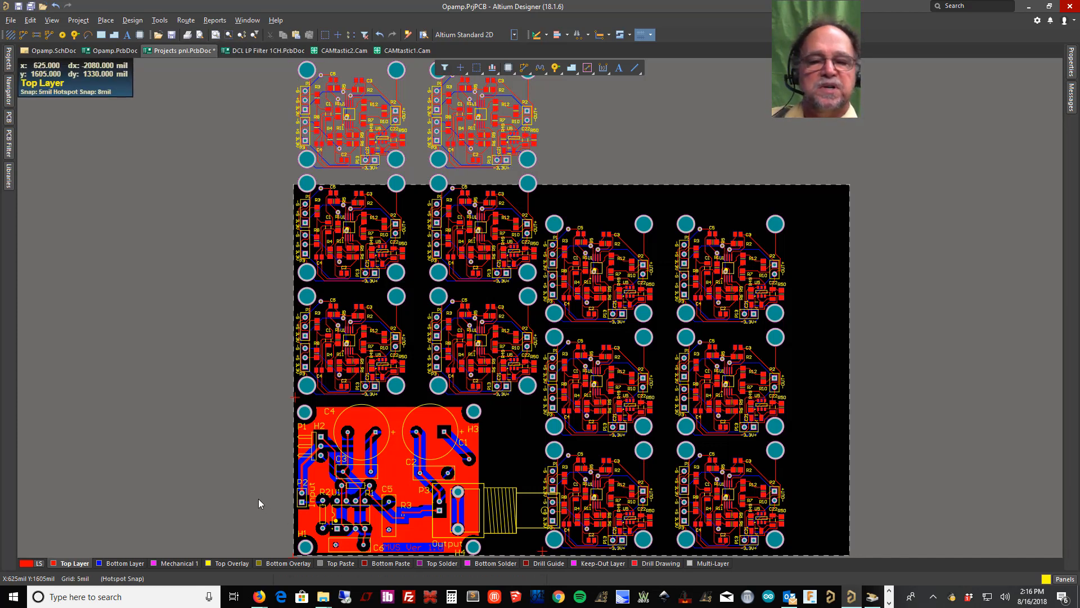
{"action": "mouse_move", "coordinate": [242, 474]}
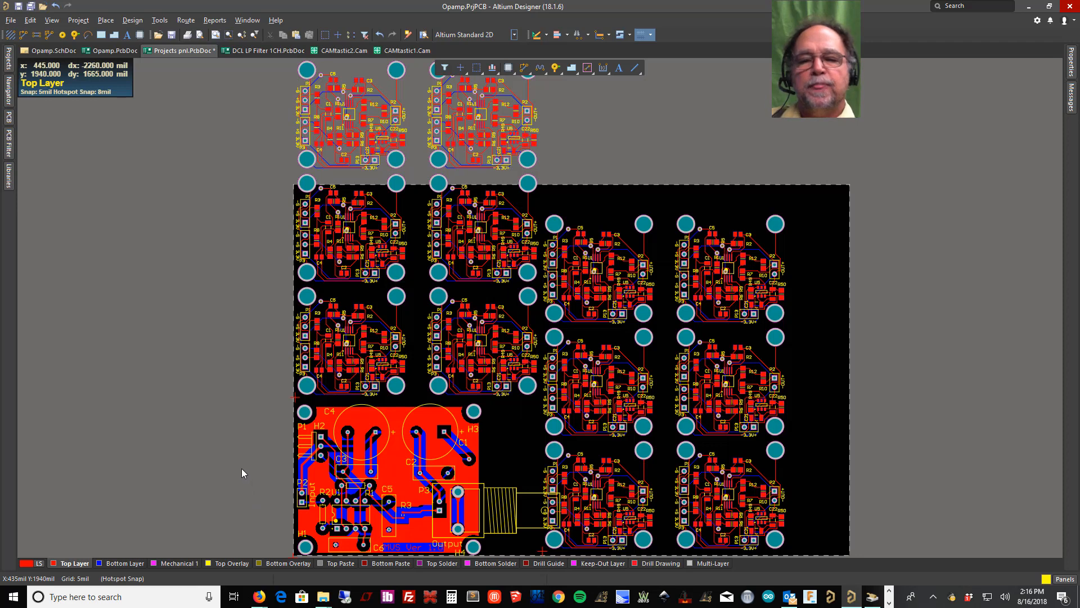
{"action": "mouse_move", "coordinate": [253, 500]}
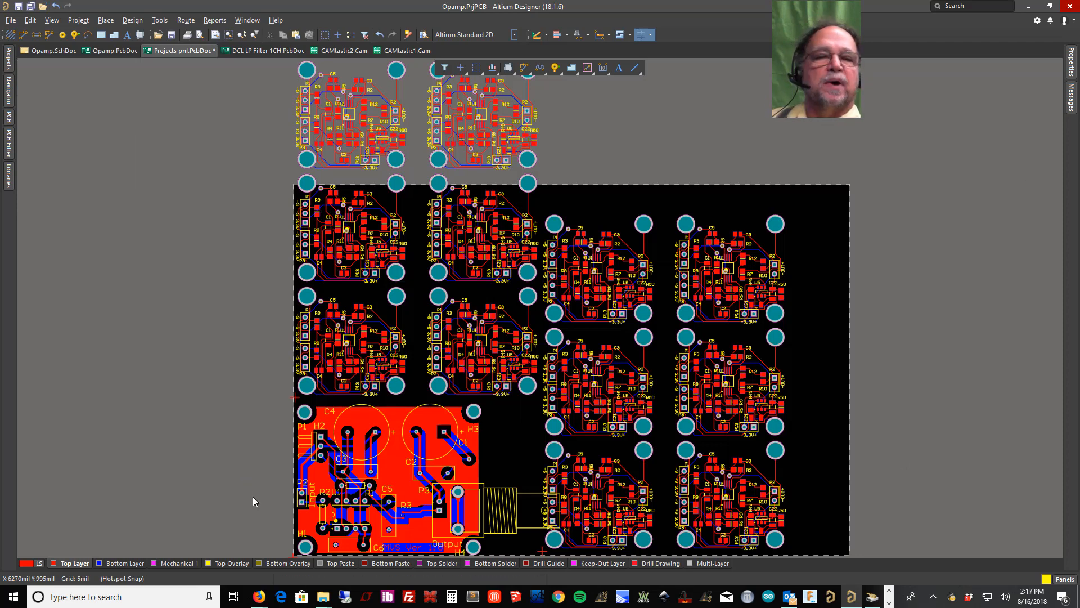
{"action": "mouse_move", "coordinate": [508, 423]}
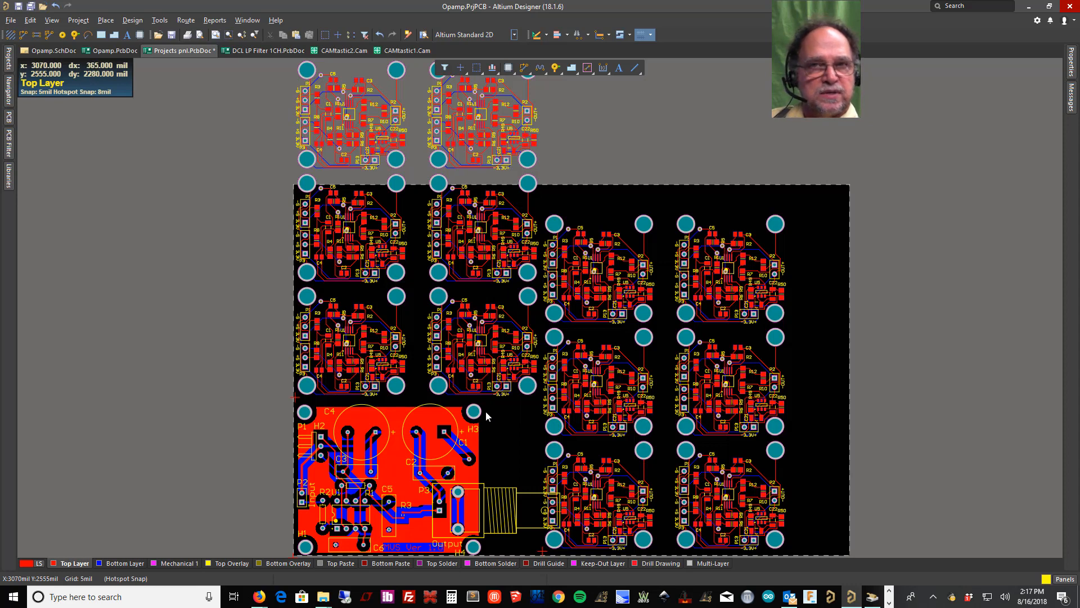
{"action": "mouse_move", "coordinate": [637, 128]}
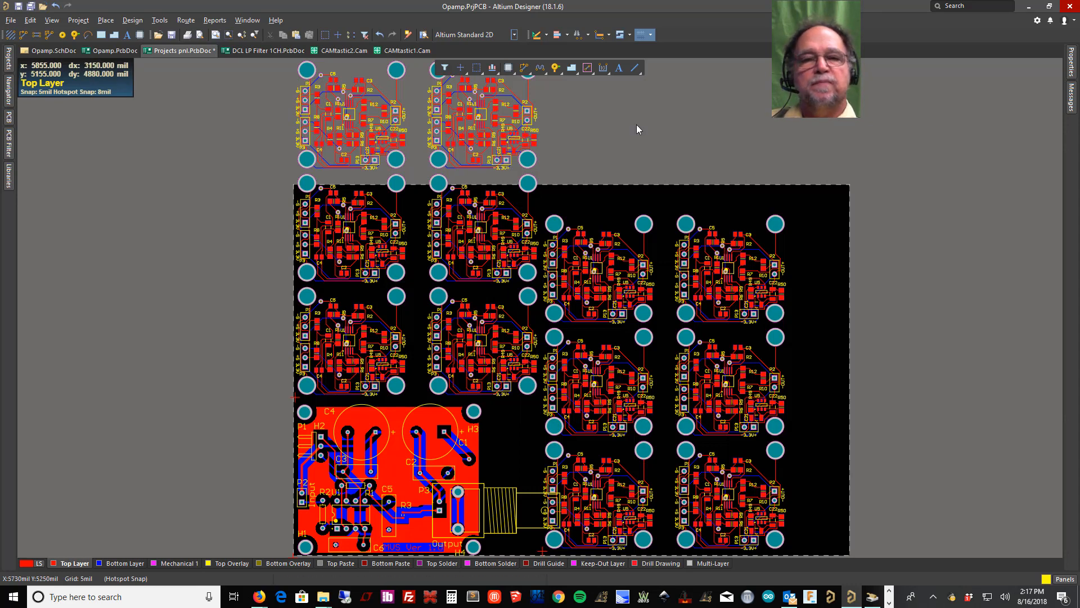
{"action": "mouse_move", "coordinate": [608, 142]}
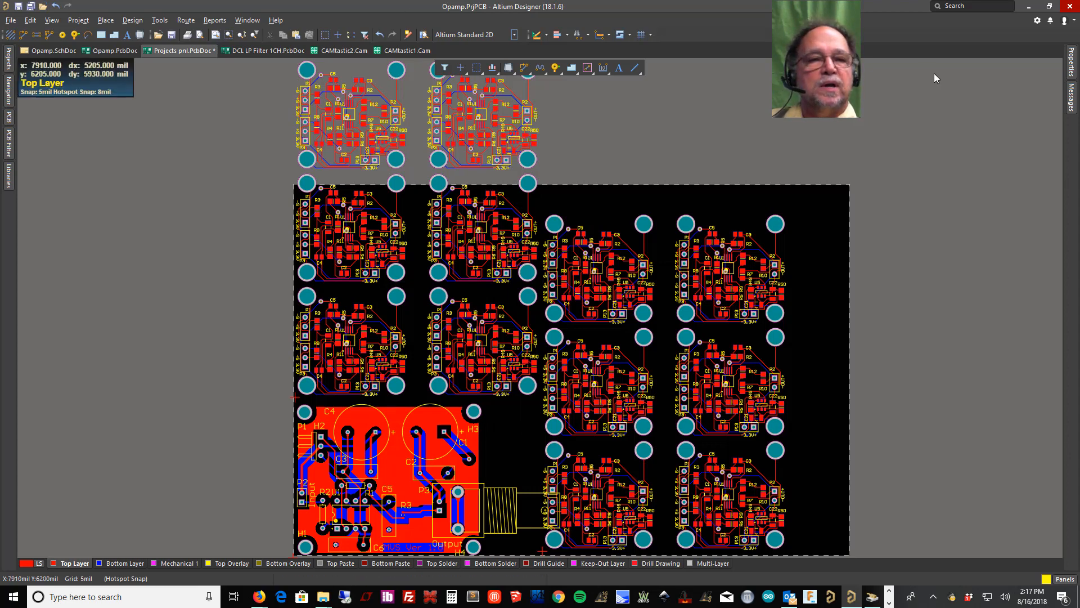
{"action": "mouse_move", "coordinate": [267, 506]}
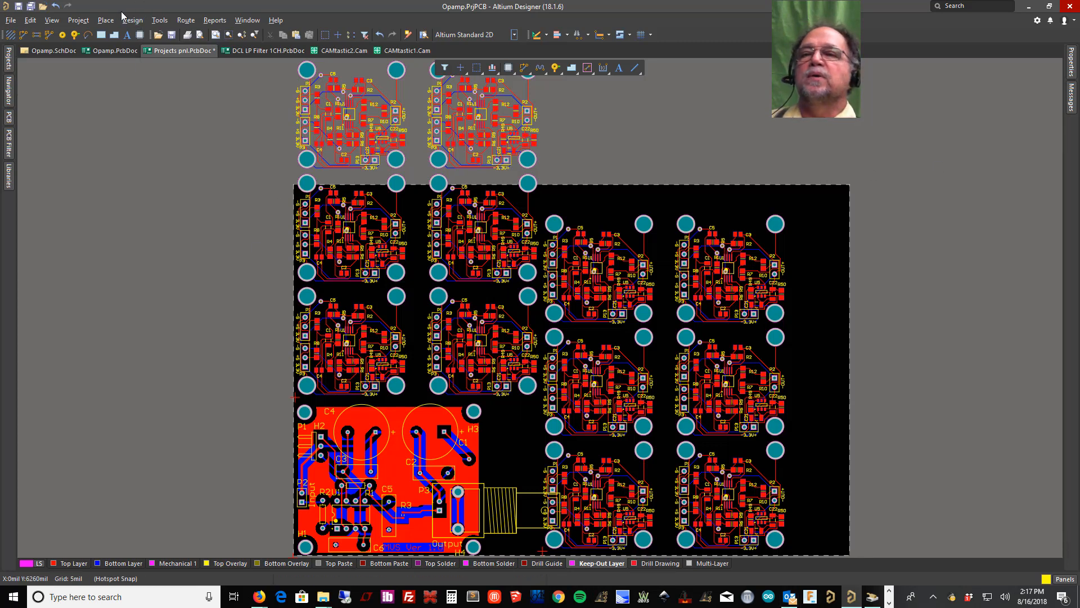
- Start a keep-out track along the top edge of the panel's board arrays
{"action": "left_click", "coordinate": [105, 19]}
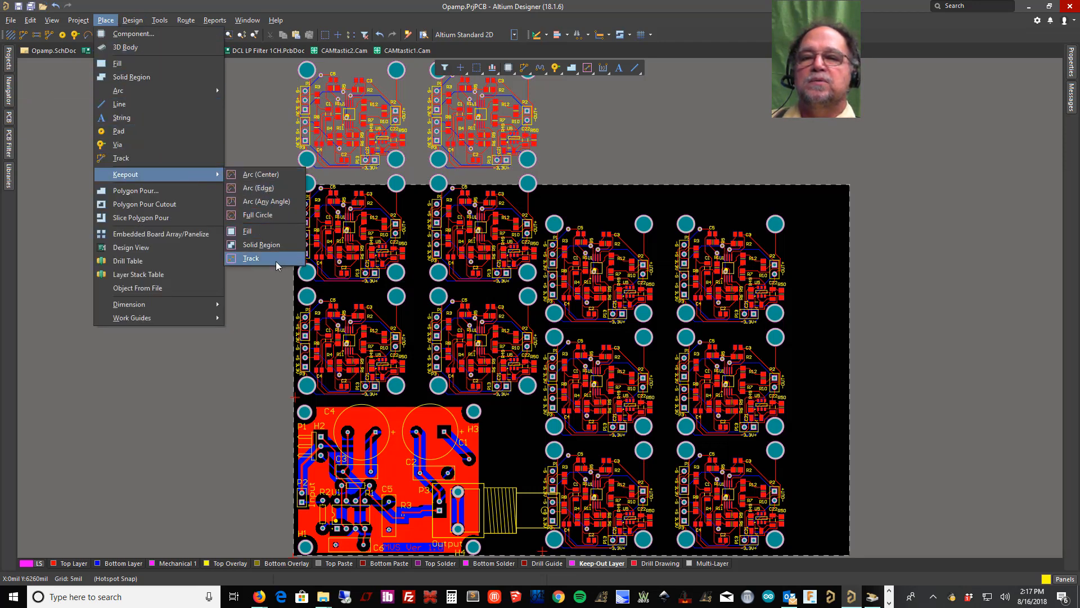
{"action": "left_click", "coordinate": [251, 257]}
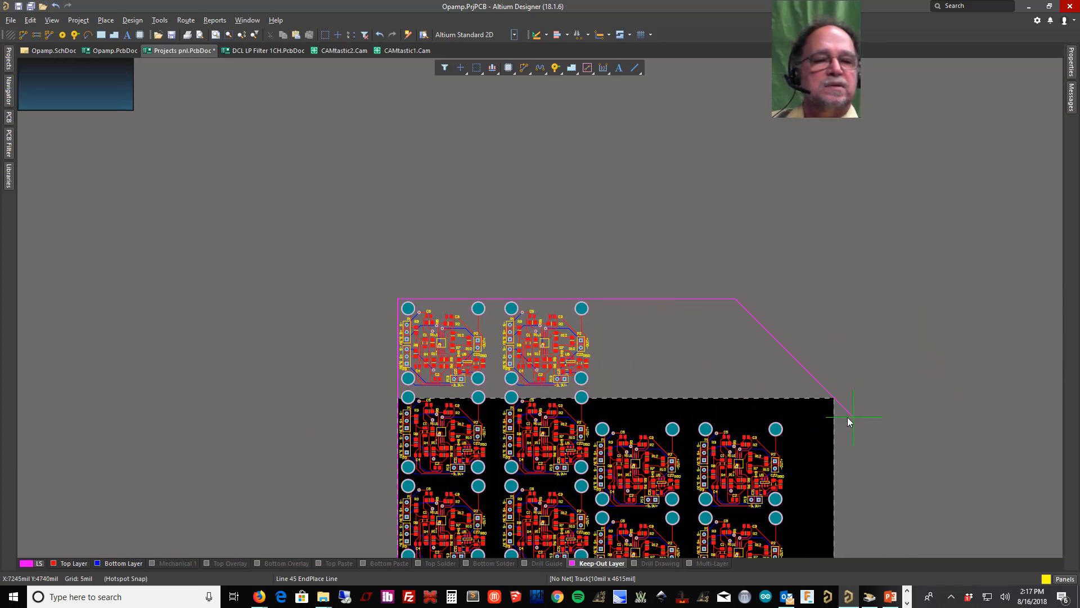
{"action": "mouse_move", "coordinate": [789, 431]}
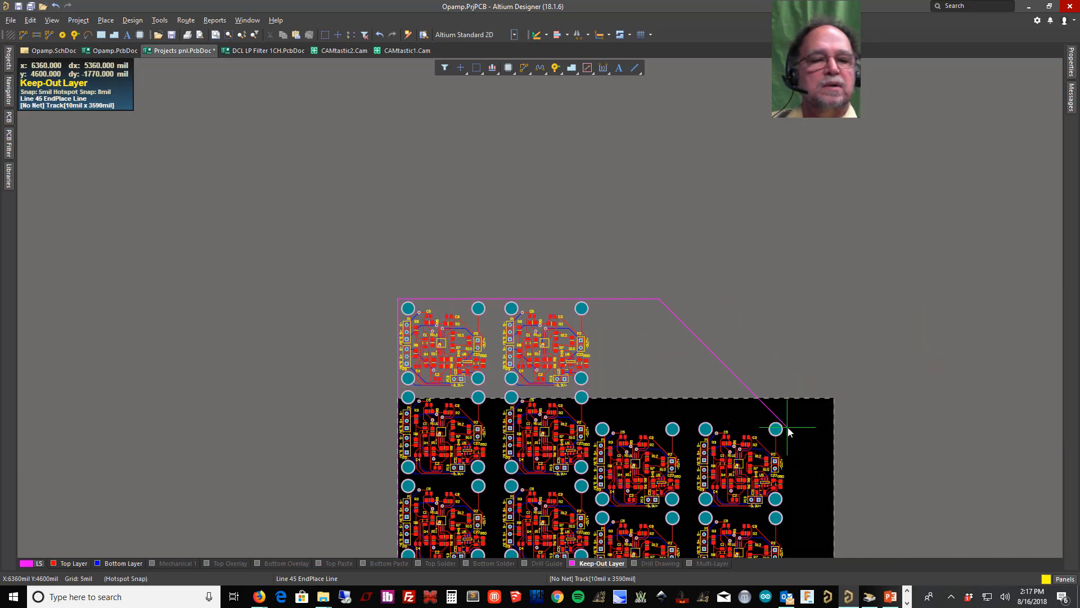
{"action": "mouse_move", "coordinate": [787, 435]}
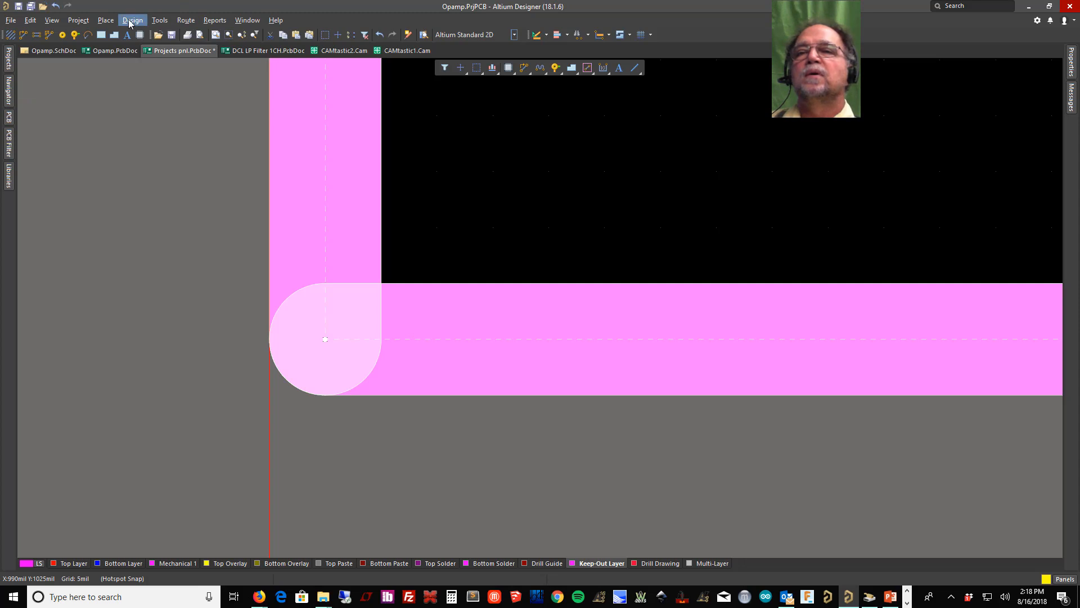
- Set the relative origin at the lower-left corner of the keep-out outline
{"action": "left_click", "coordinate": [133, 19]}
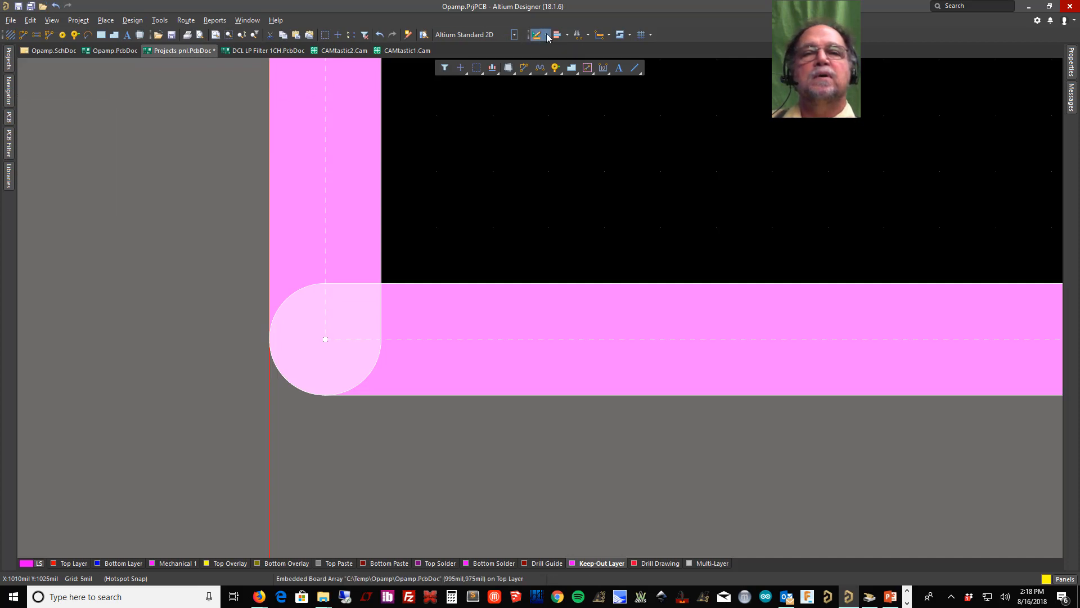
{"action": "left_click", "coordinate": [538, 35]}
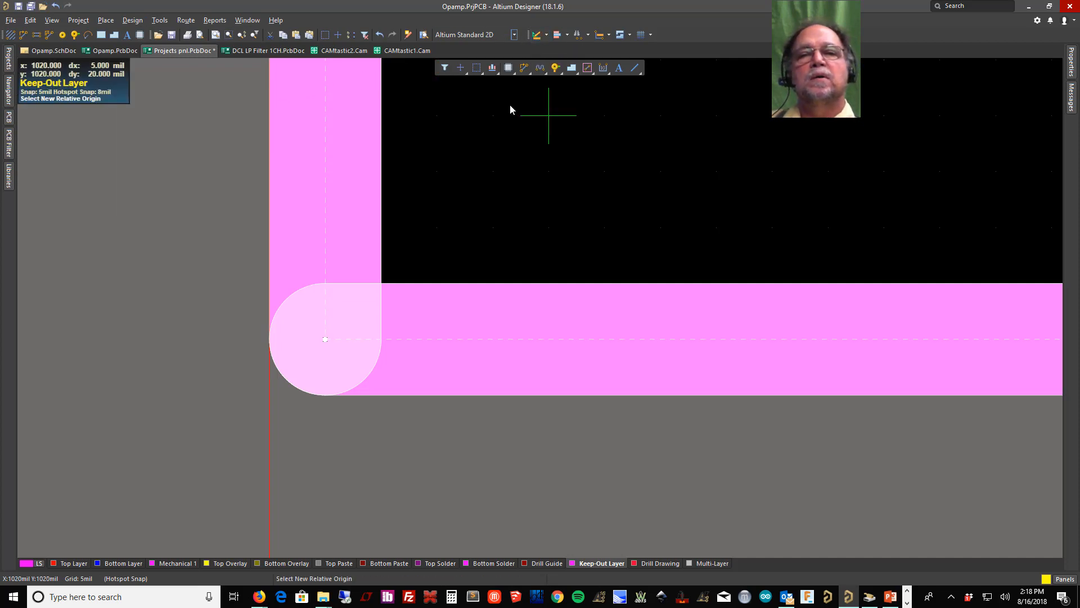
{"action": "left_click", "coordinate": [325, 339]}
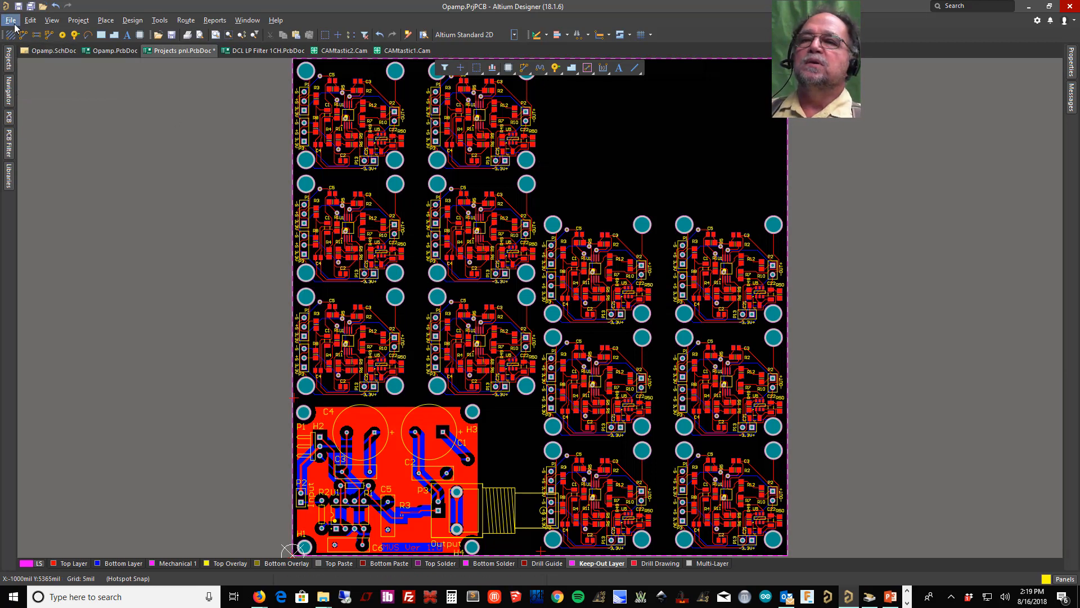
- Generate the panel's Gerber files into CAMtastic3.Cam and return to Projects pnl.PcbDoc
{"action": "left_click", "coordinate": [10, 19]}
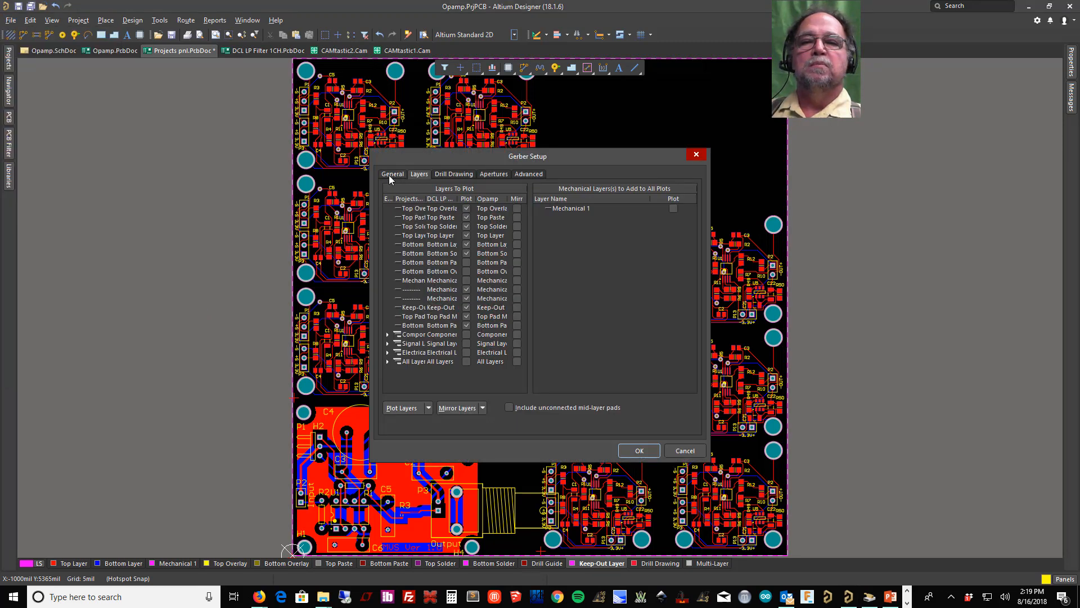
{"action": "left_click", "coordinate": [392, 173]}
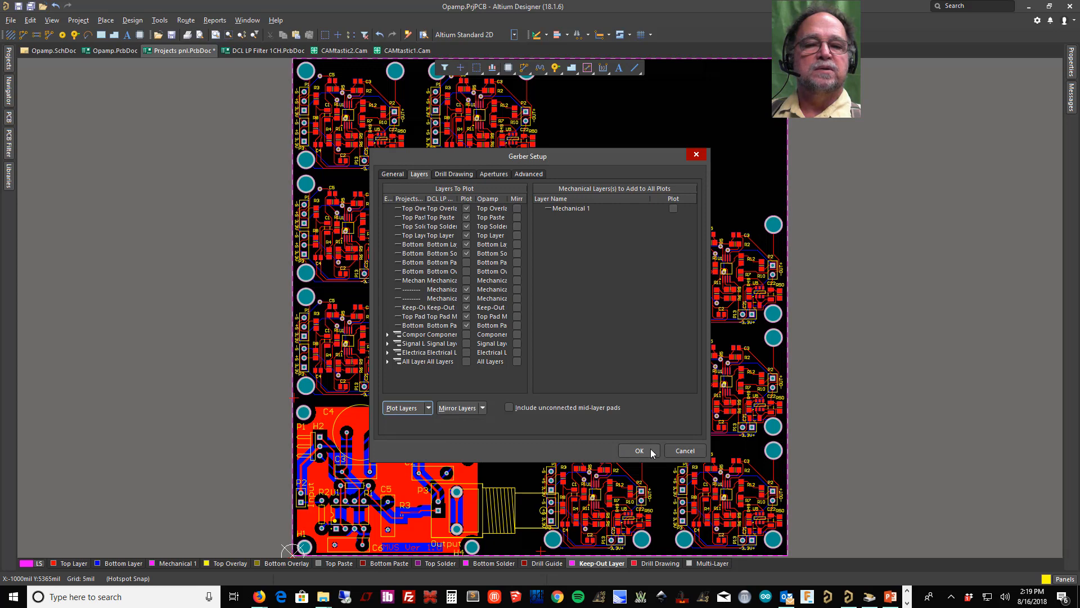
{"action": "left_click", "coordinate": [639, 450]}
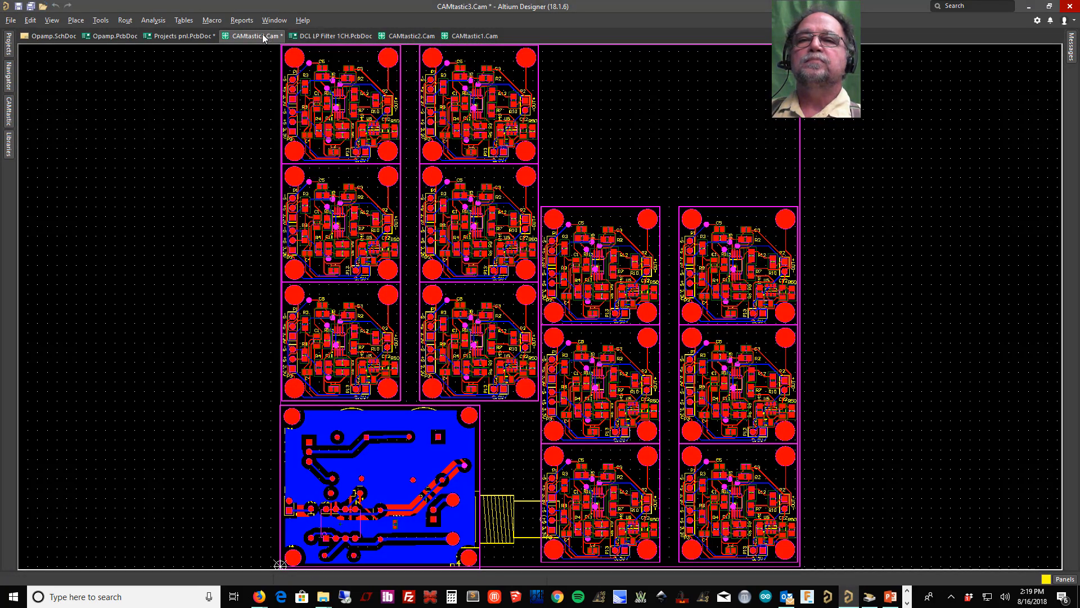
{"action": "left_click", "coordinate": [180, 51]}
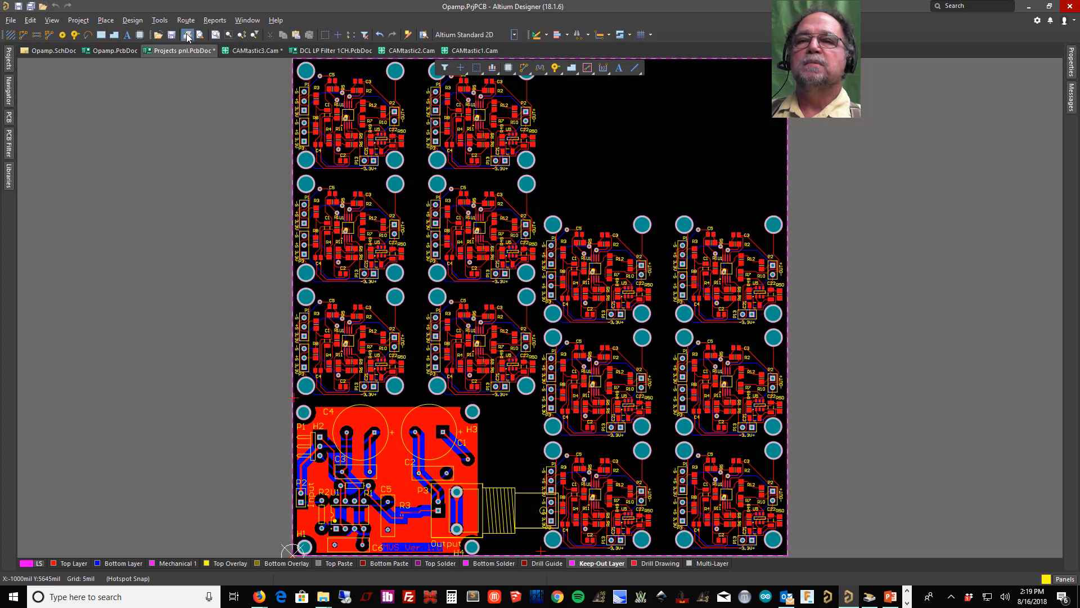
- Generate the panel's NC drill files into a new CAMtastic4.Cam document
{"action": "left_click", "coordinate": [10, 19]}
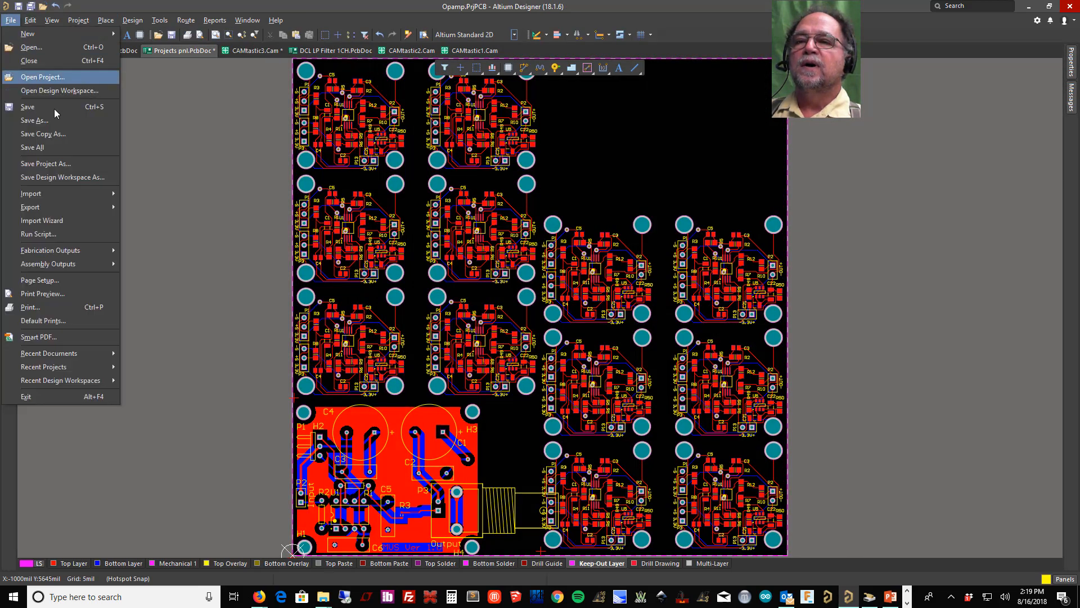
{"action": "left_click", "coordinate": [49, 250]}
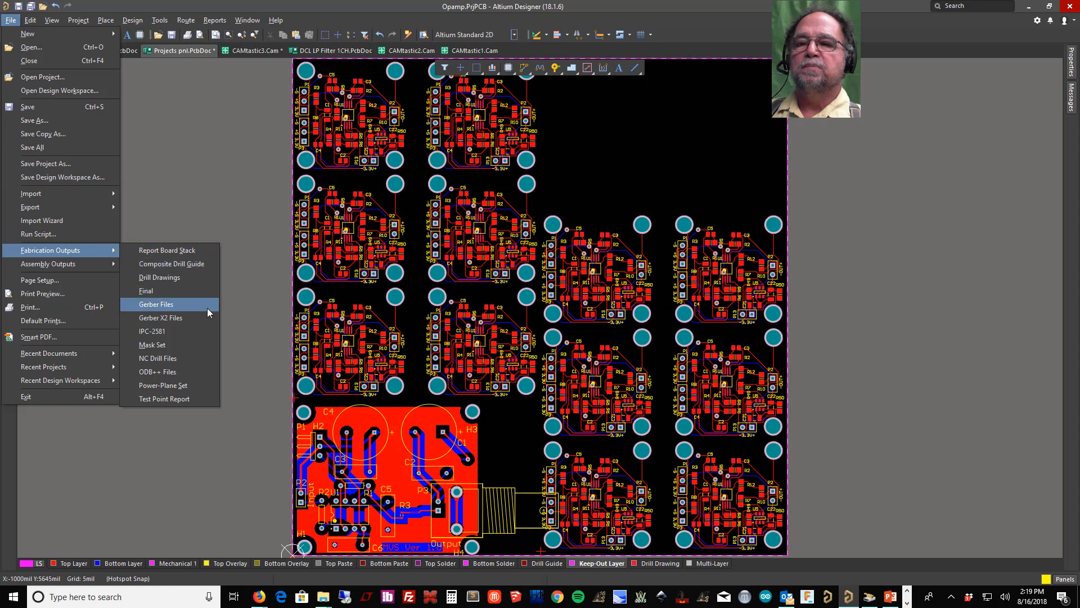
{"action": "left_click", "coordinate": [157, 358]}
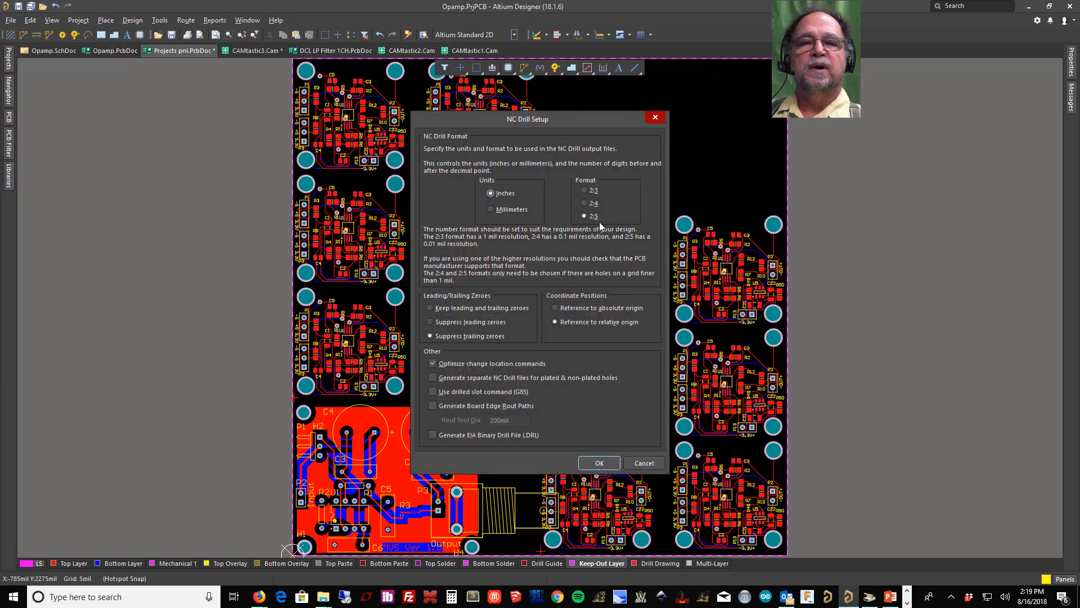
{"action": "left_click", "coordinate": [598, 462]}
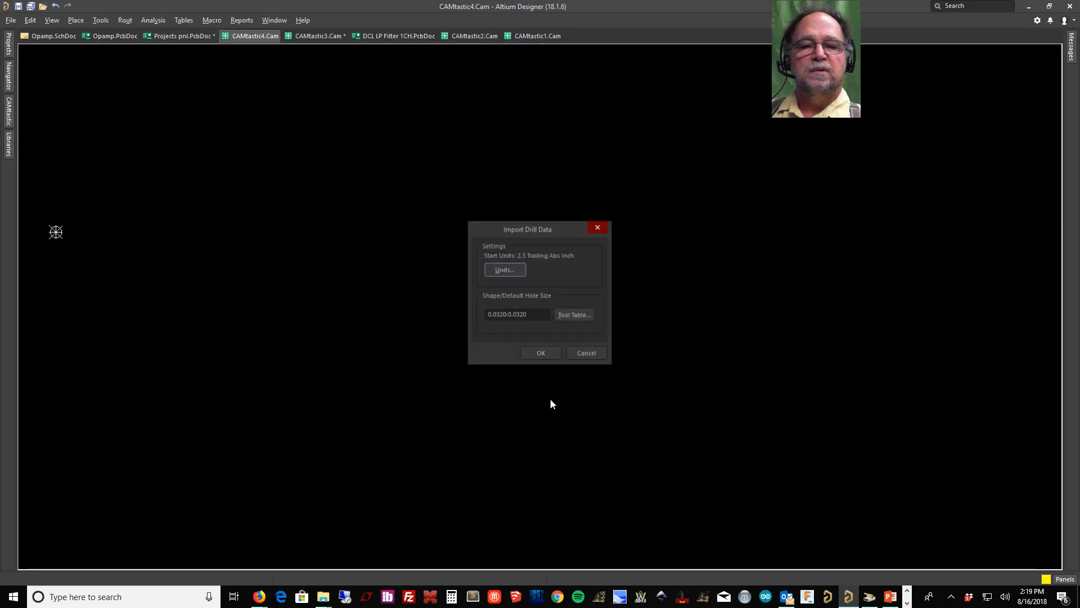
{"action": "left_click", "coordinate": [540, 352]}
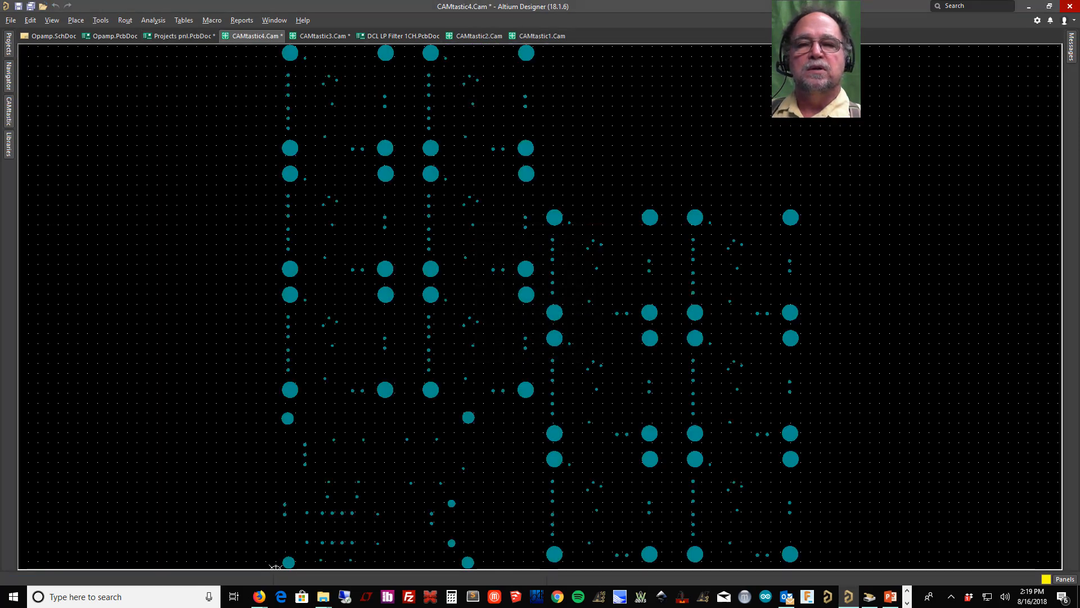
- Save CAMtastic3.Cam into the Opamp project folder
{"action": "left_click", "coordinate": [10, 19]}
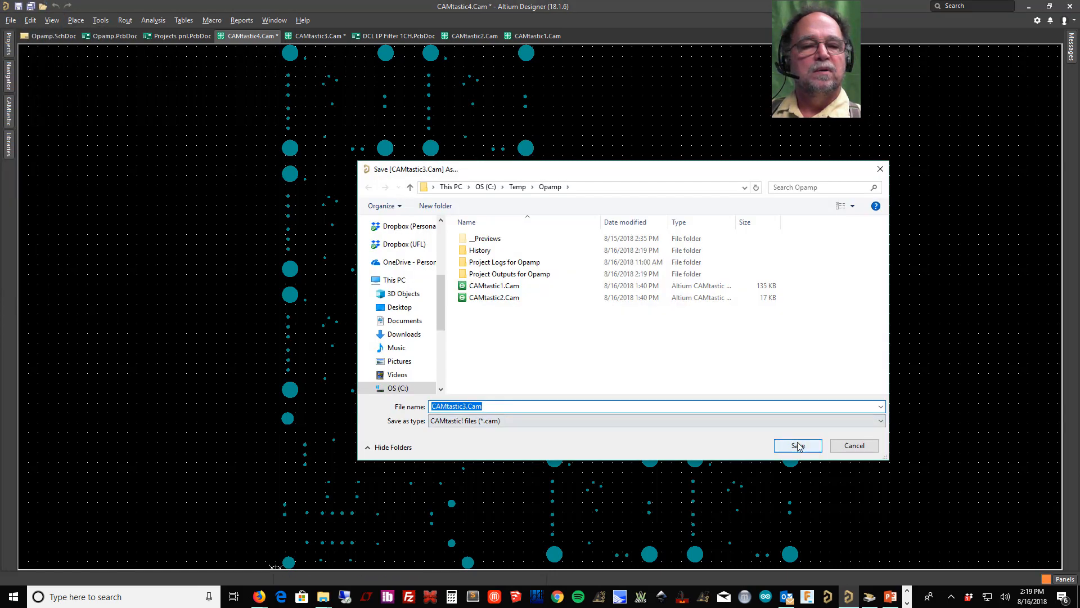
{"action": "left_click", "coordinate": [797, 445]}
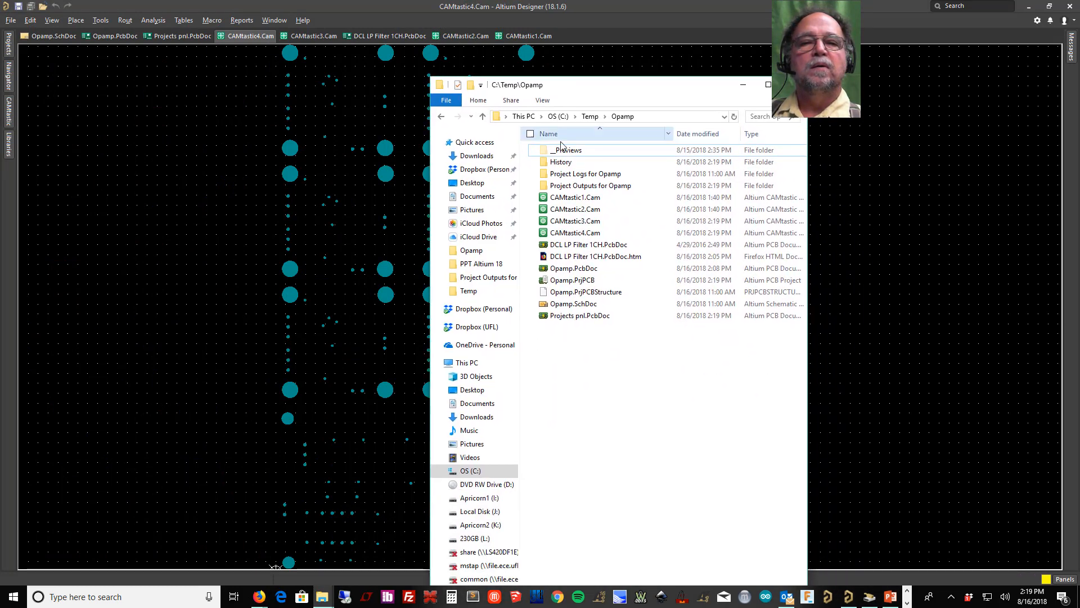
{"action": "mouse_move", "coordinate": [590, 185]}
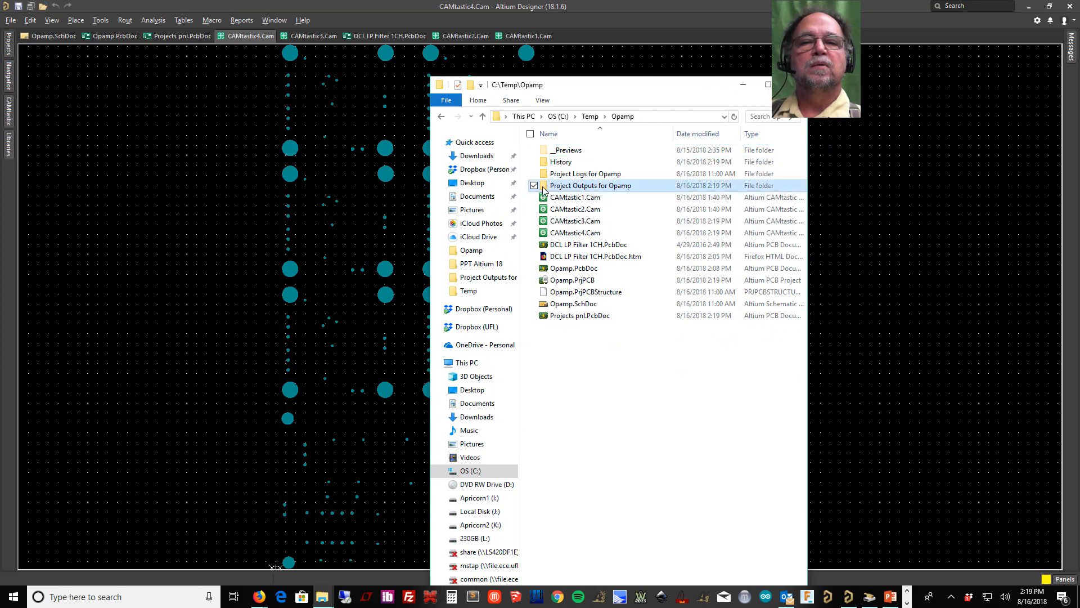
- View the Project Outputs for Opamp folder listing the Projects pnl Gerber and drill files
{"action": "double_click", "coordinate": [591, 186]}
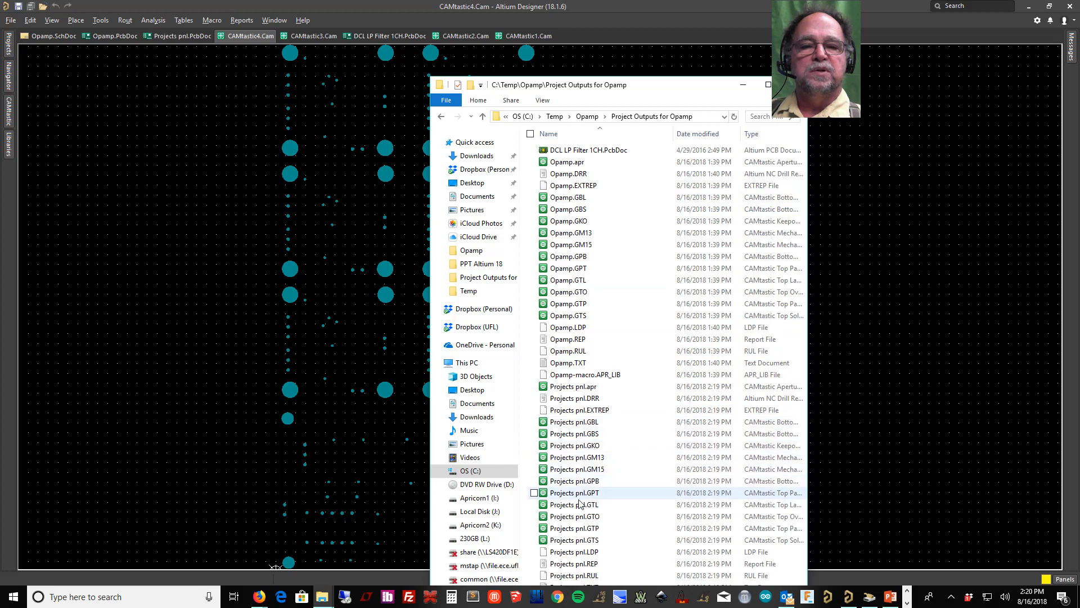
{"action": "mouse_move", "coordinate": [573, 420]}
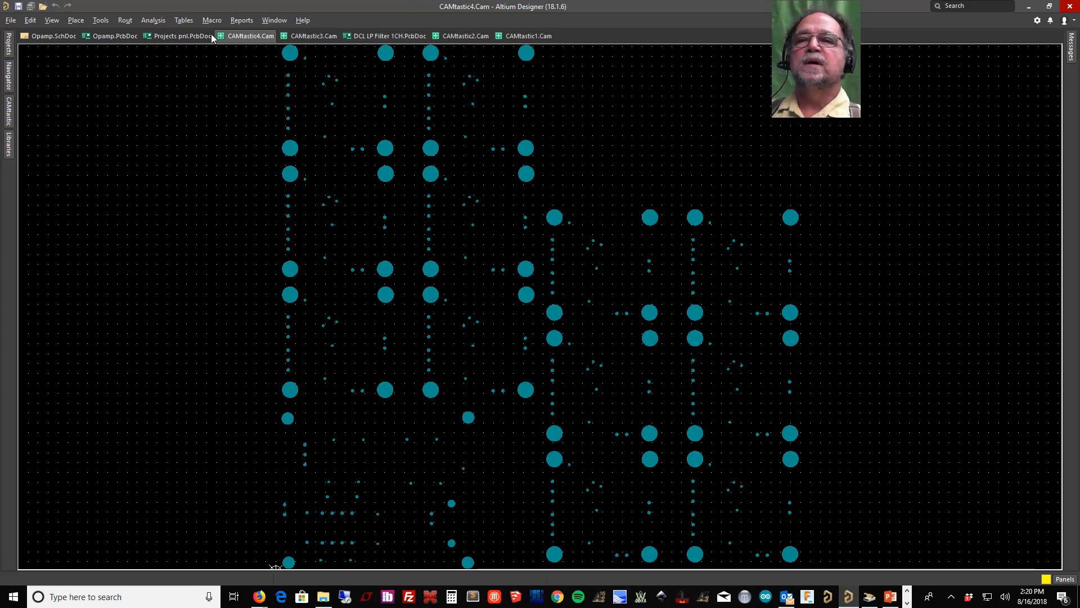
- Return to the Projects pnl.PcbDoc panel board document
{"action": "left_click", "coordinate": [181, 36]}
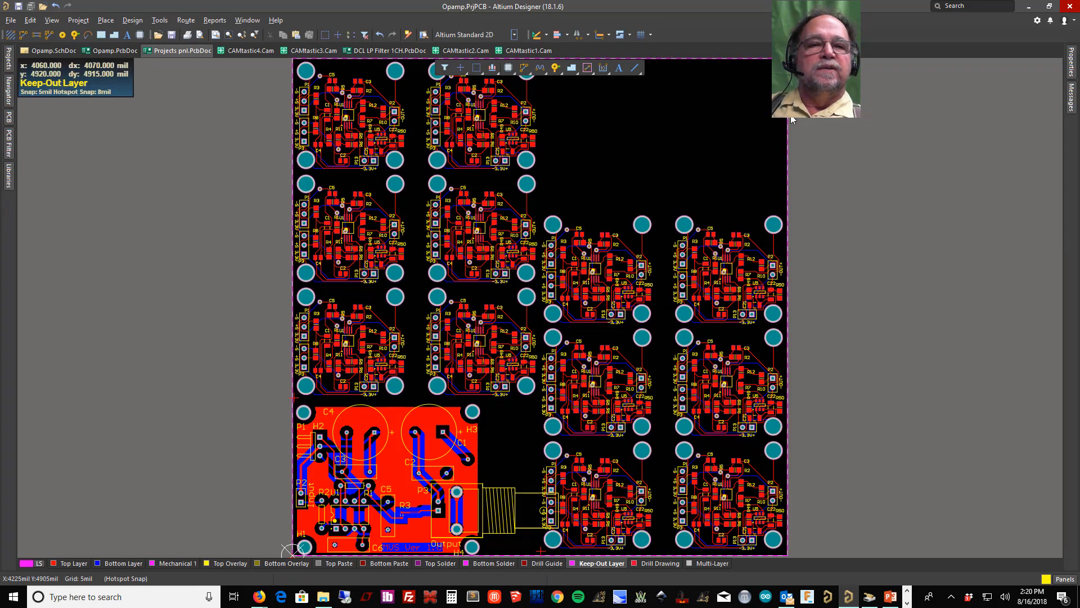
{"action": "mouse_move", "coordinate": [694, 112]}
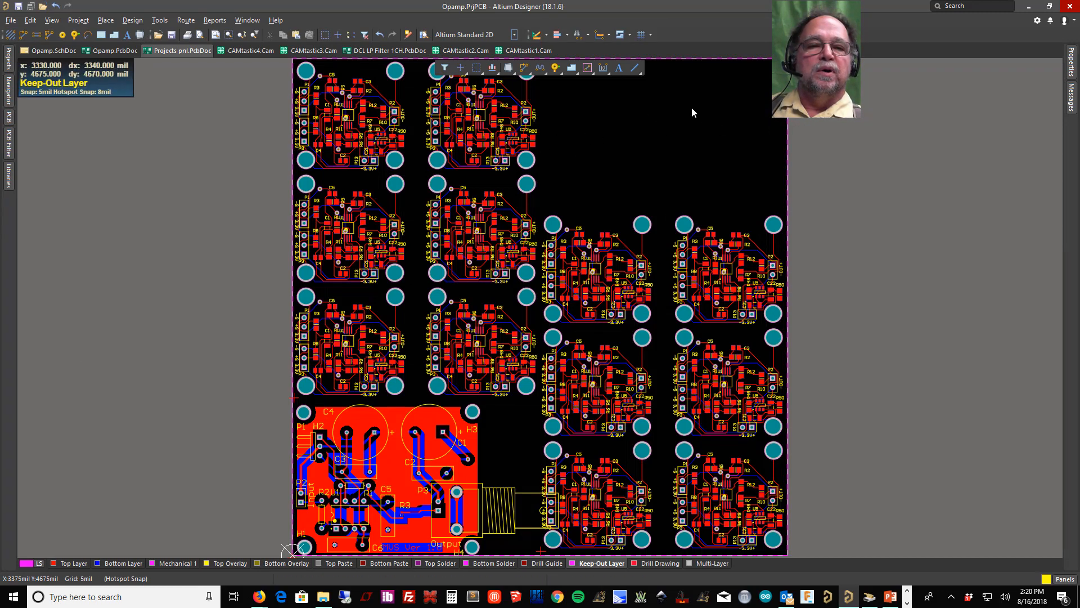
{"action": "mouse_move", "coordinate": [609, 280]}
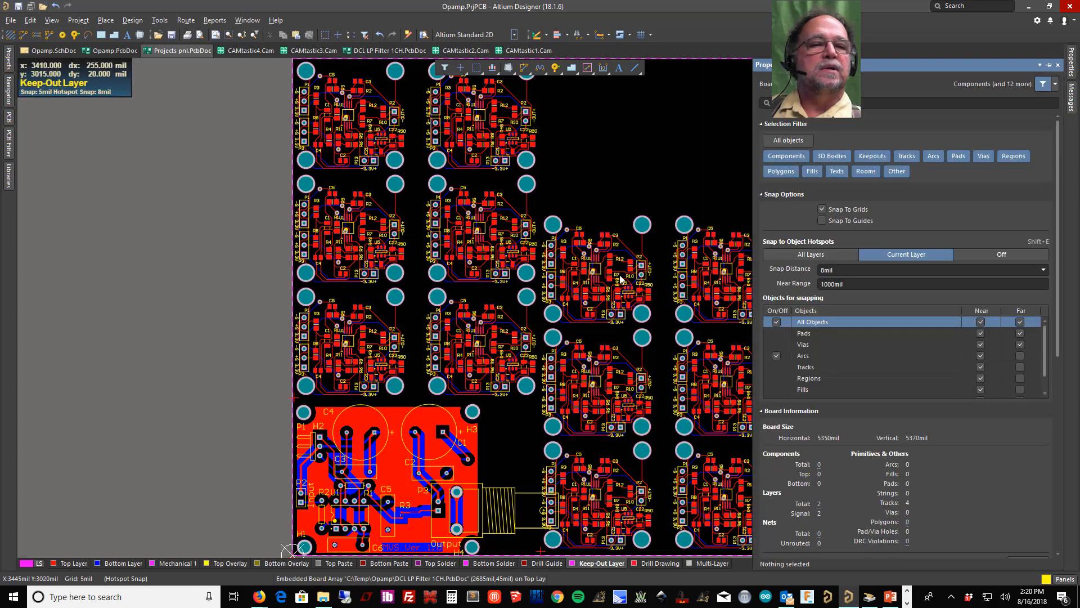
{"action": "mouse_move", "coordinate": [628, 282]}
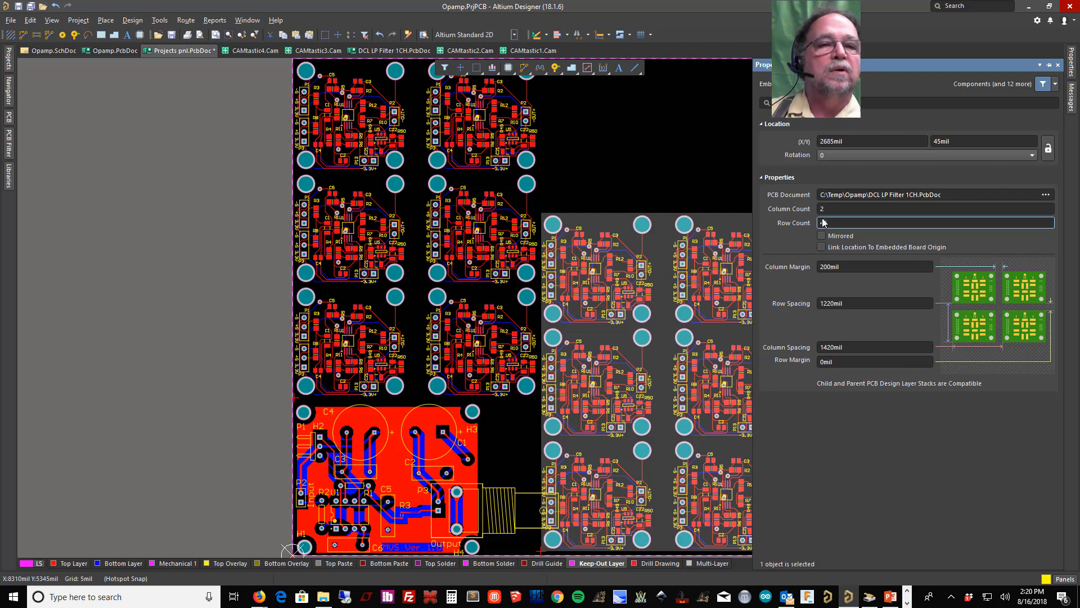
- Raise the DCL LP Filter embedded board array Row Count to 4, filling the panel's upper-right area
{"action": "type", "text": "43"}
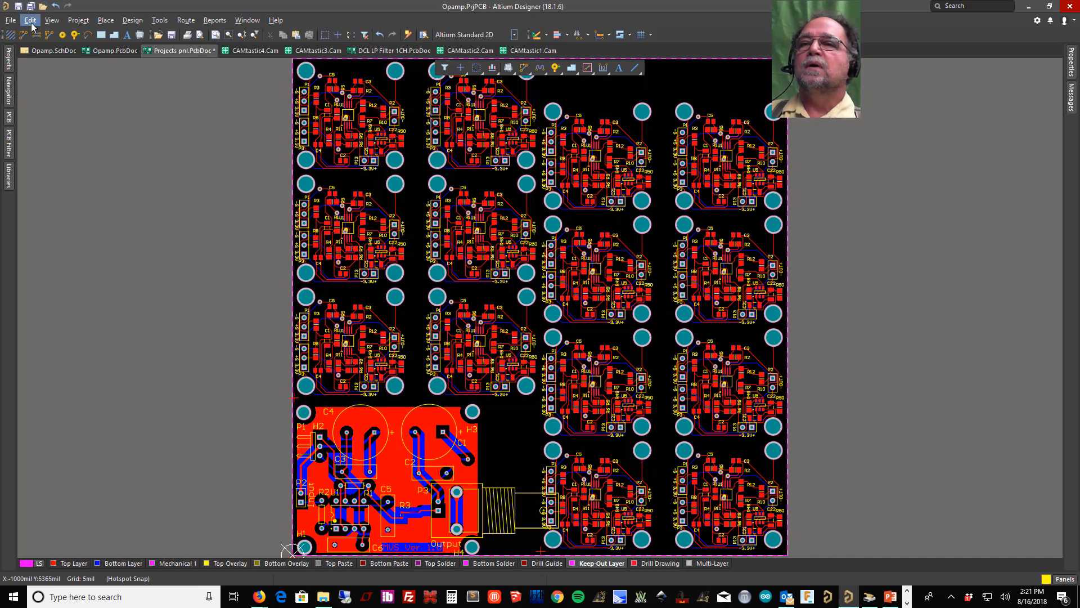
{"action": "left_click", "coordinate": [10, 19]}
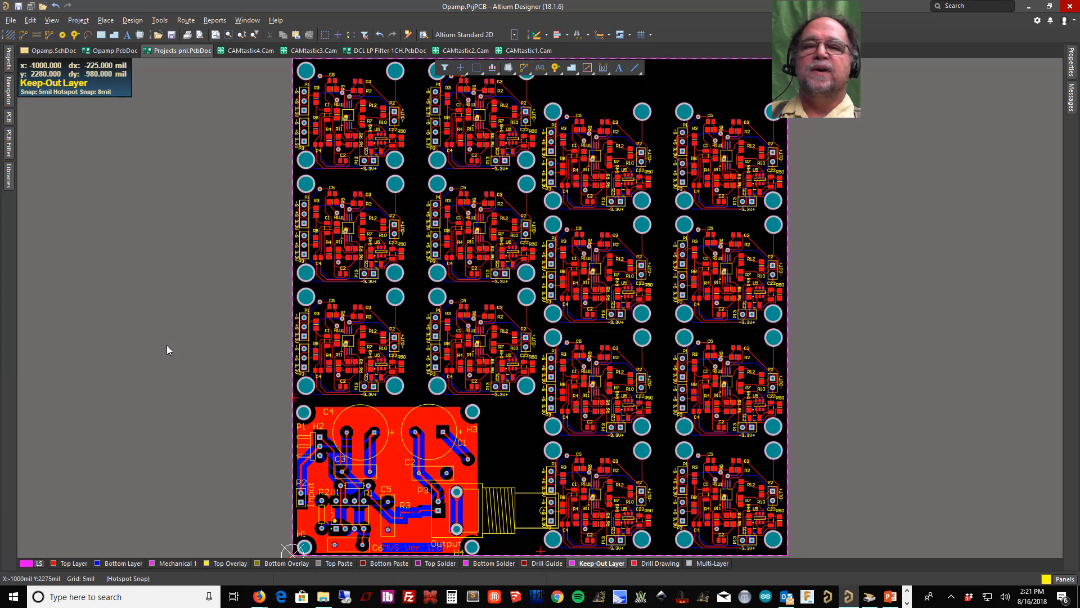
{"action": "mouse_move", "coordinate": [169, 291]}
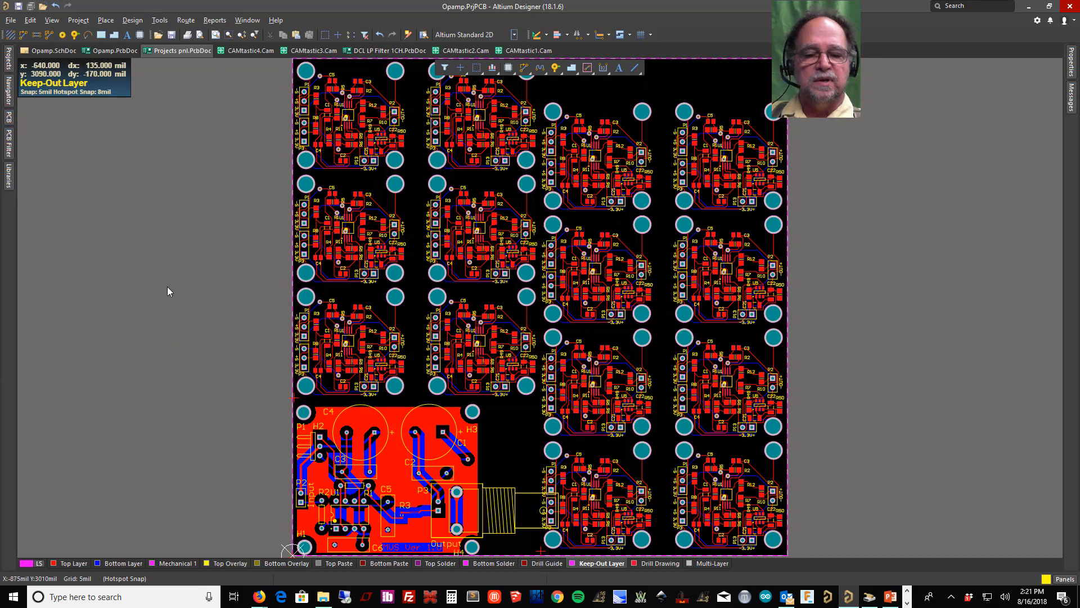
{"action": "mouse_move", "coordinate": [205, 285]}
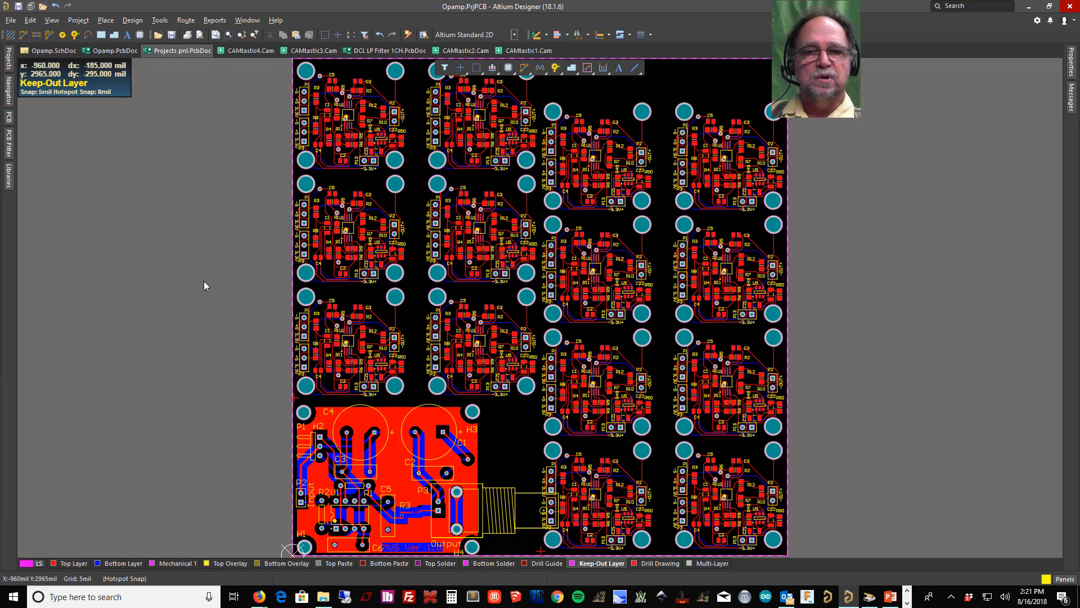